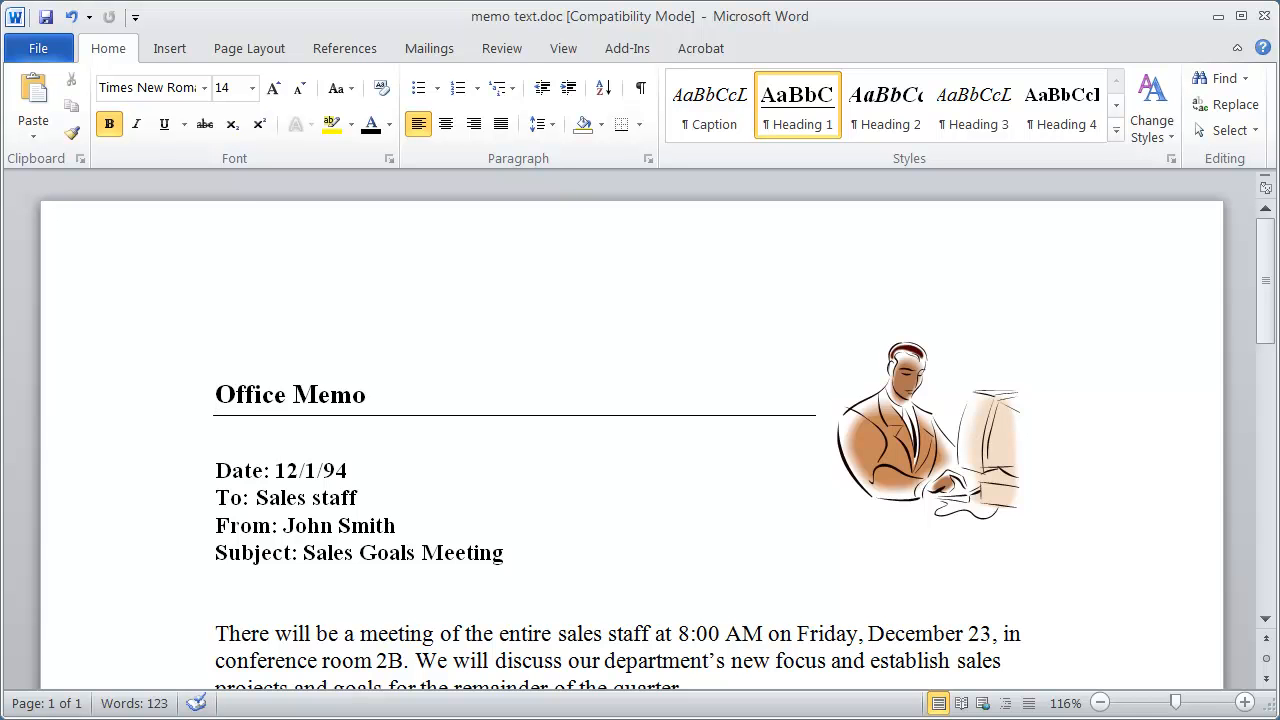
Select the clip-art image of the man at the computer beside the memo heading.
{"action": "left_click", "coordinate": [216, 396]}
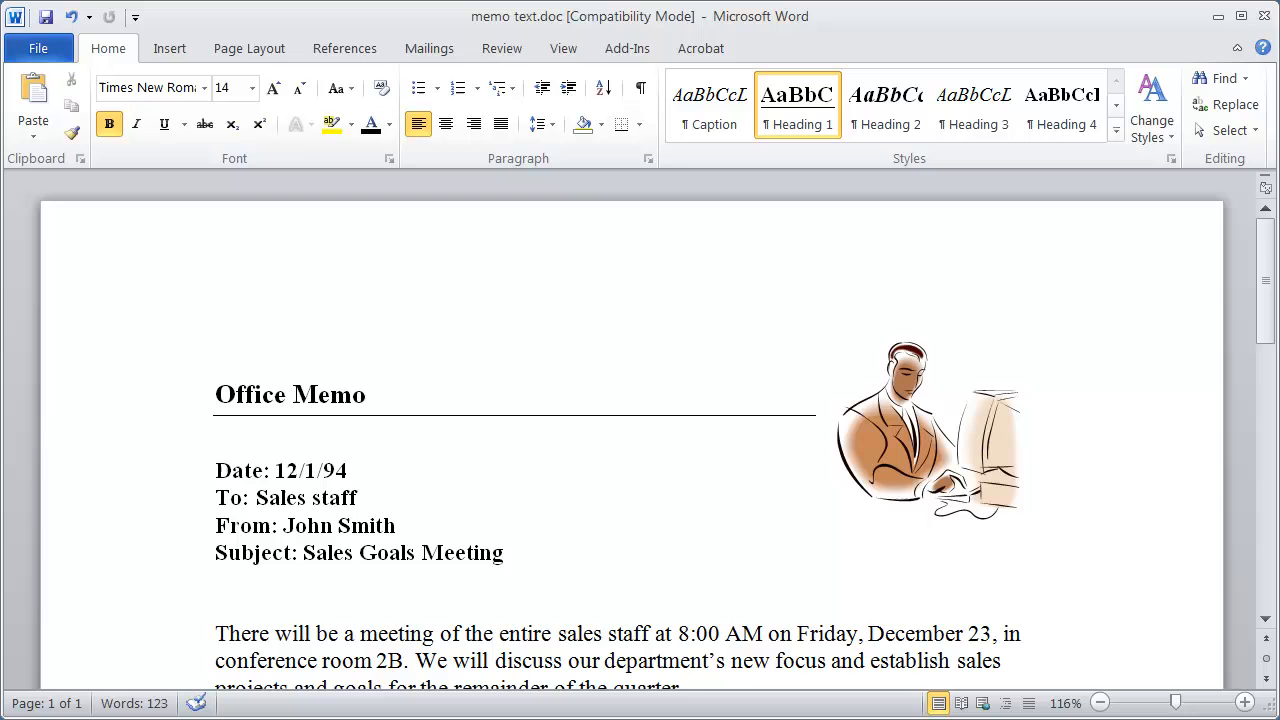
{"action": "left_click", "coordinate": [216, 396]}
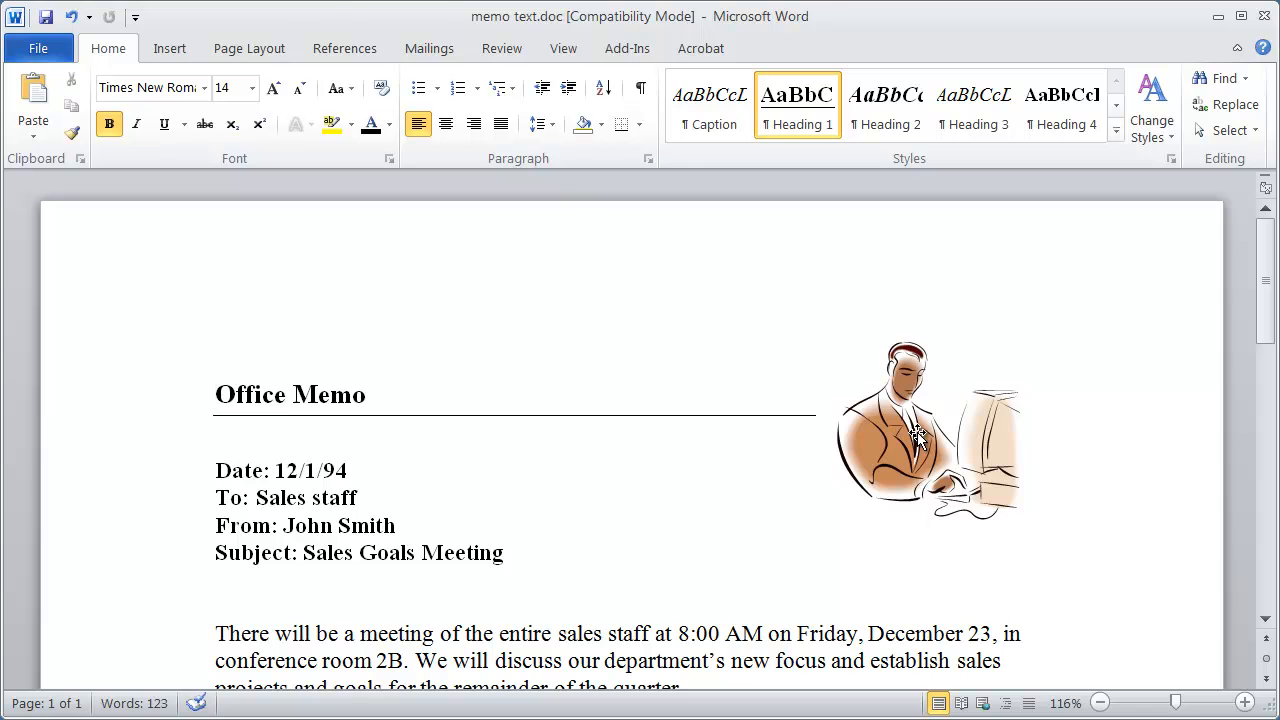
{"action": "left_click", "coordinate": [920, 436]}
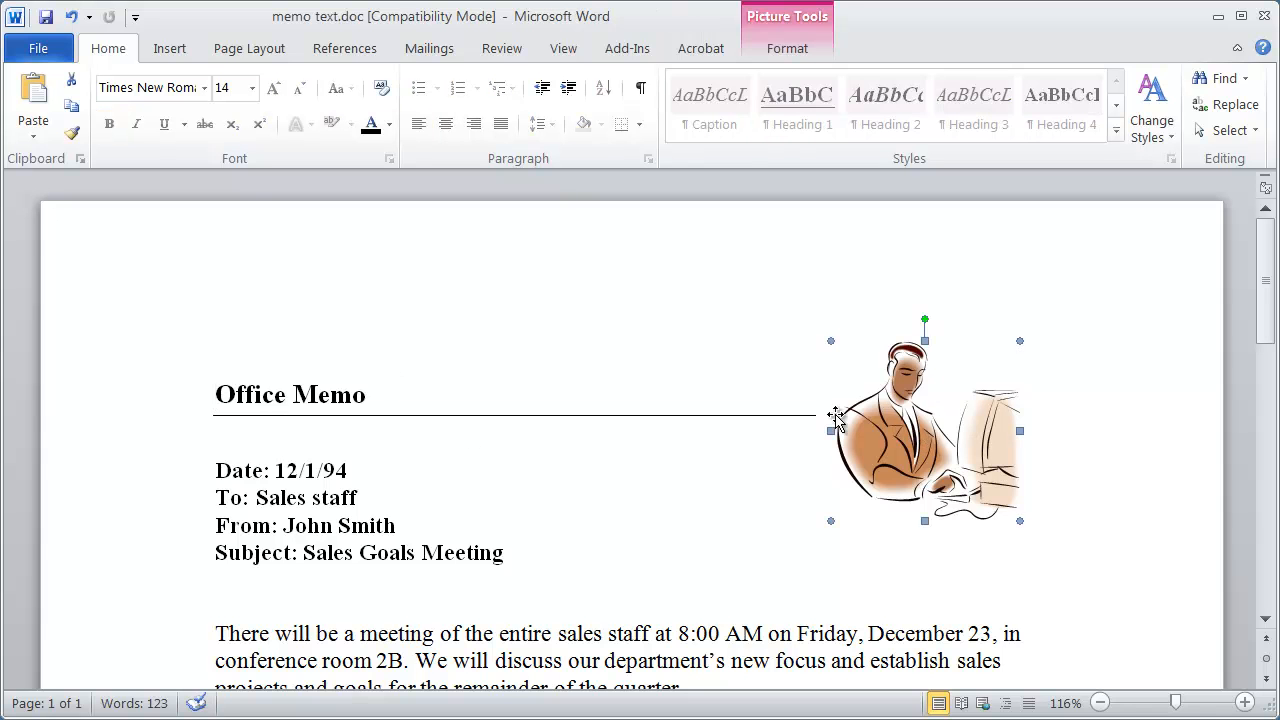
{"action": "mouse_move", "coordinate": [984, 374]}
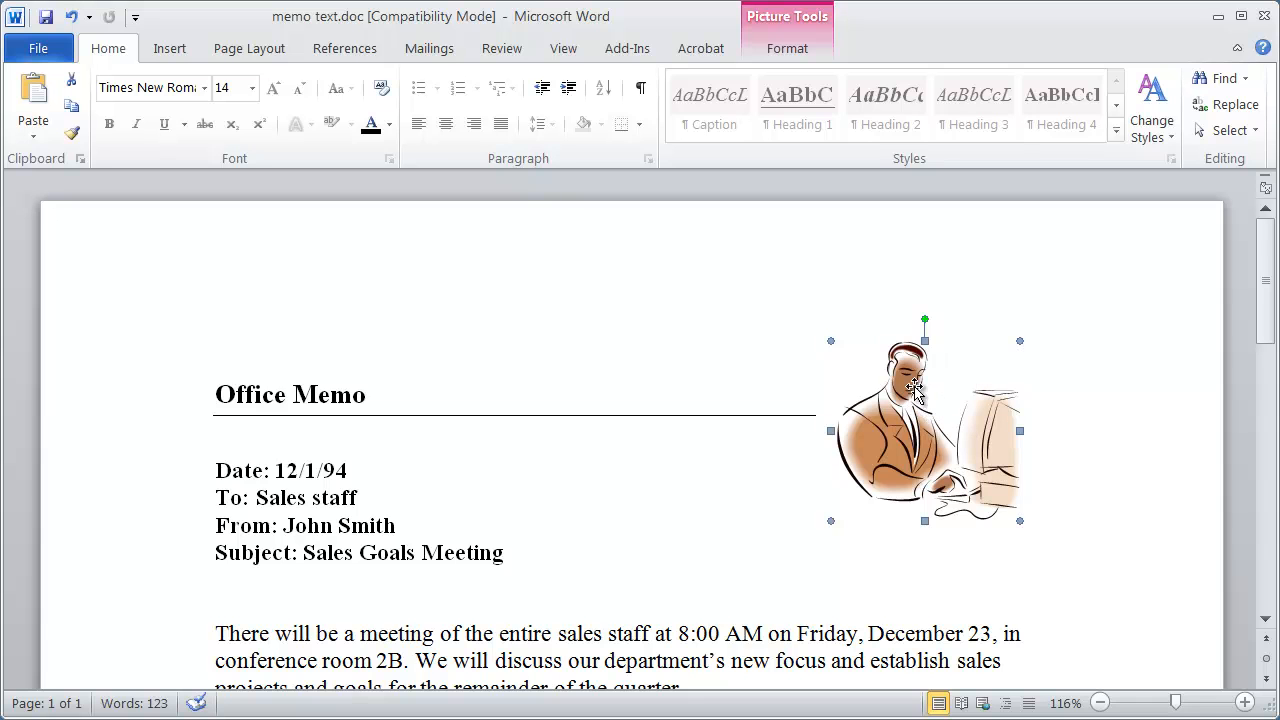
Enter "Man typing on computer" as the clip-art image's alternative text in Format Picture.
{"action": "right_click", "coordinate": [910, 390]}
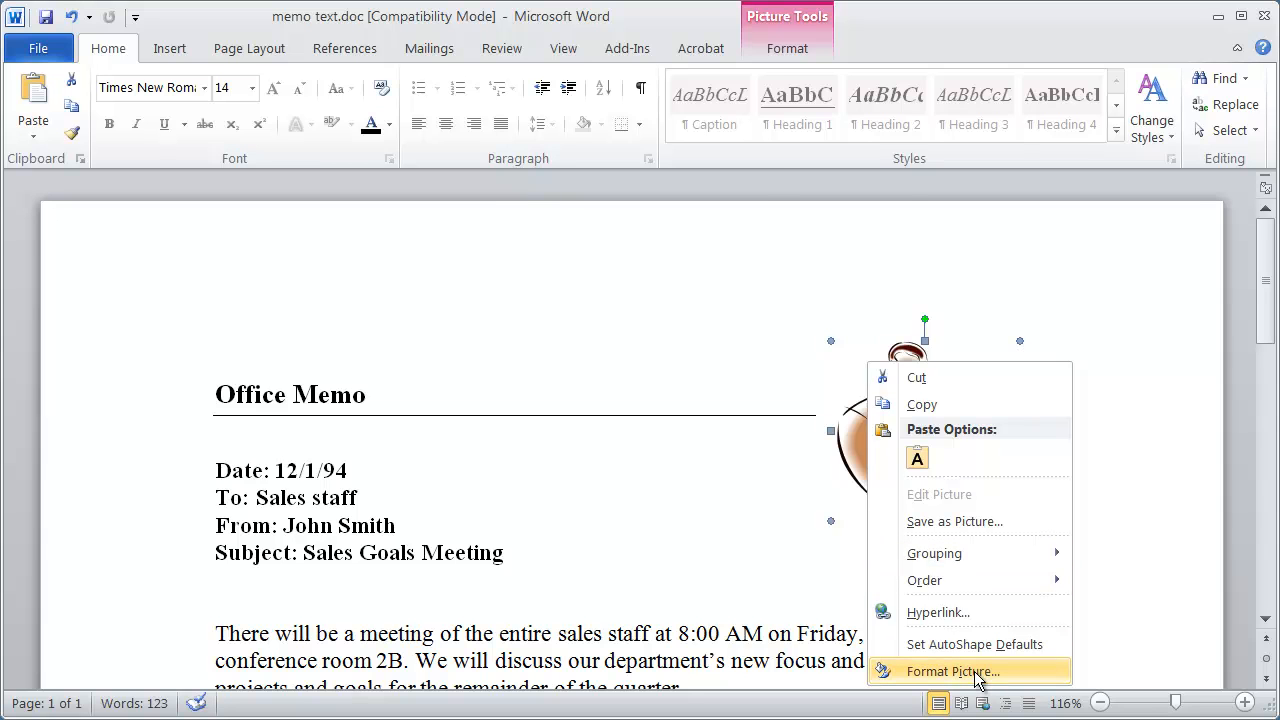
{"action": "left_click", "coordinate": [956, 668]}
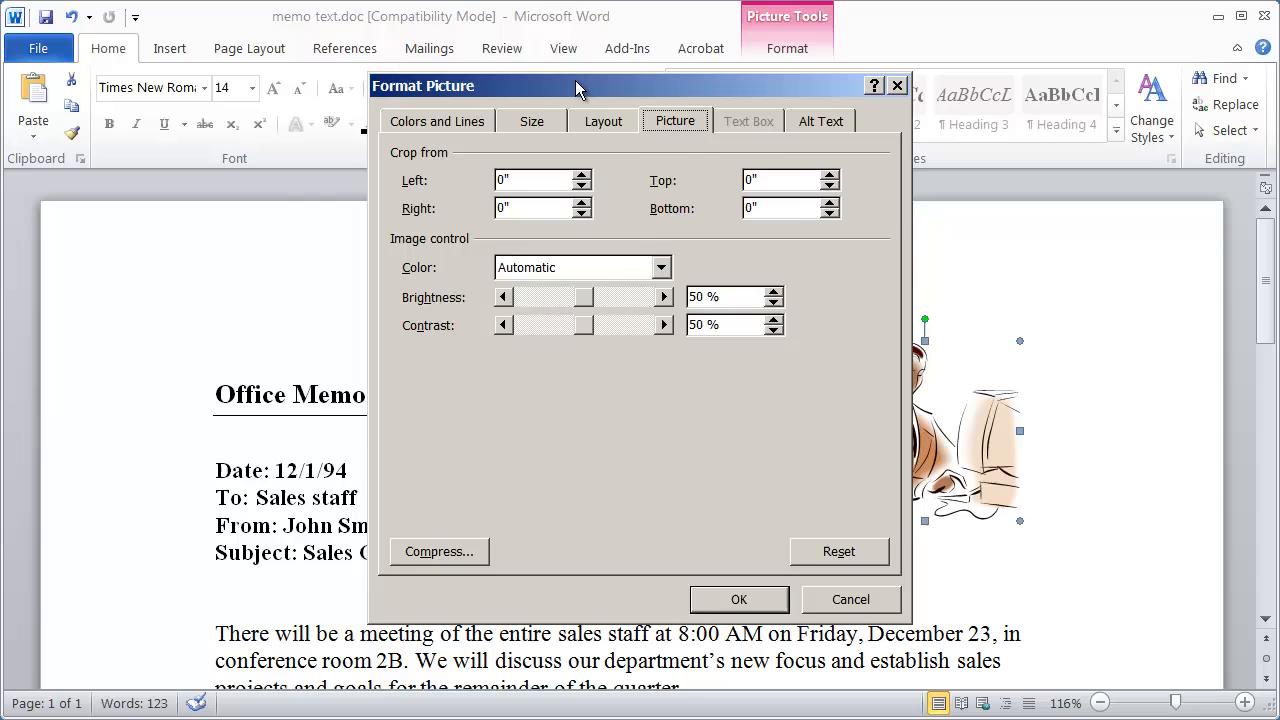
{"action": "left_click_drag", "start_coordinate": [576, 84], "coordinate": [556, 84]}
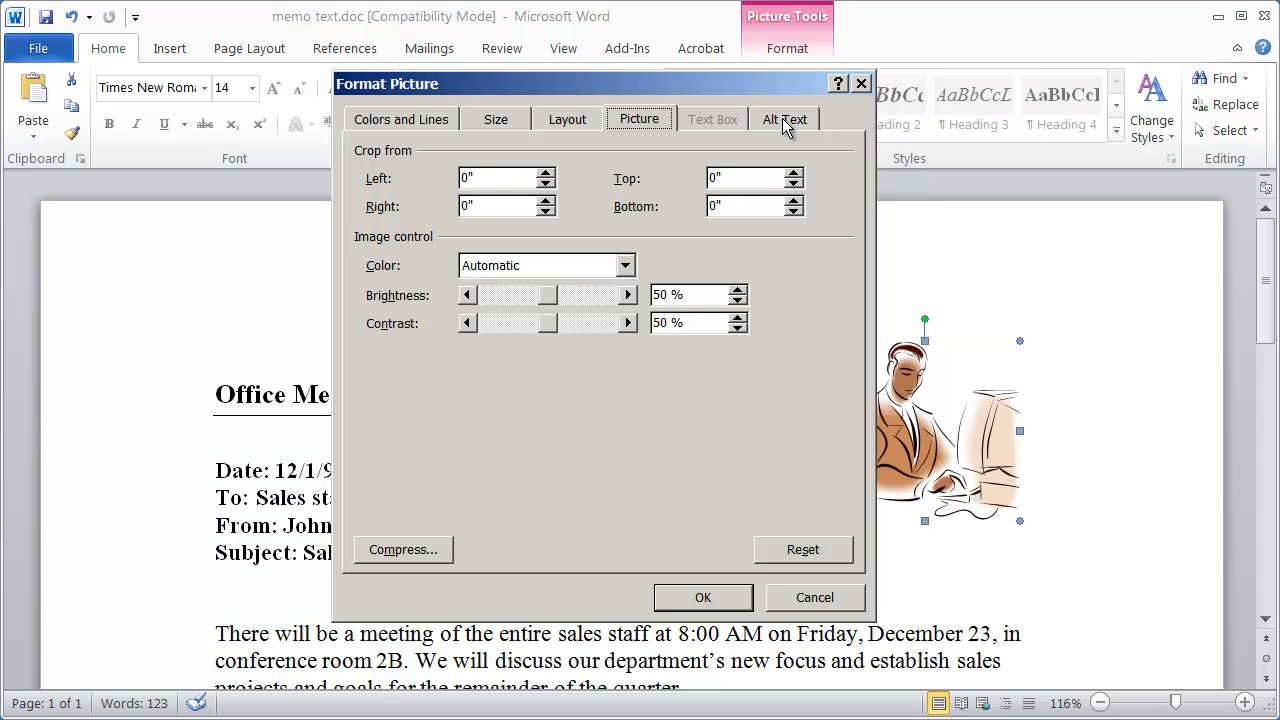
{"action": "left_click", "coordinate": [784, 120]}
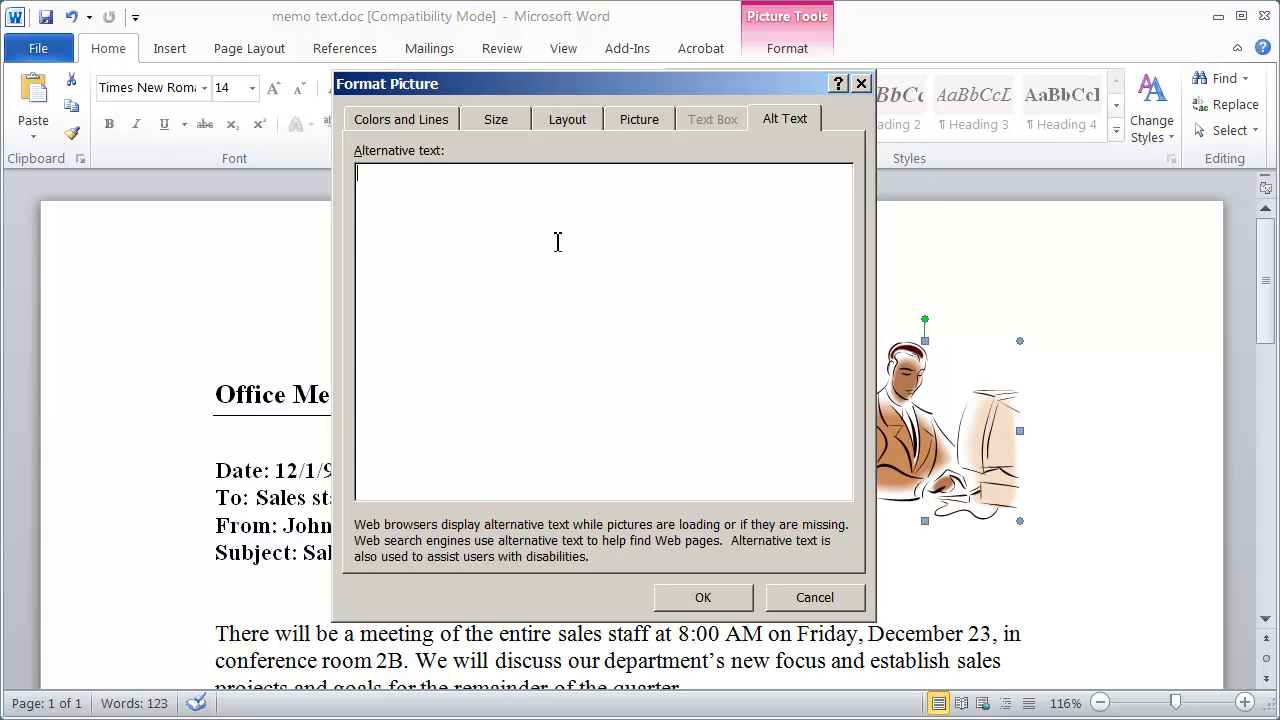
{"action": "type", "text": "Man tuy"}
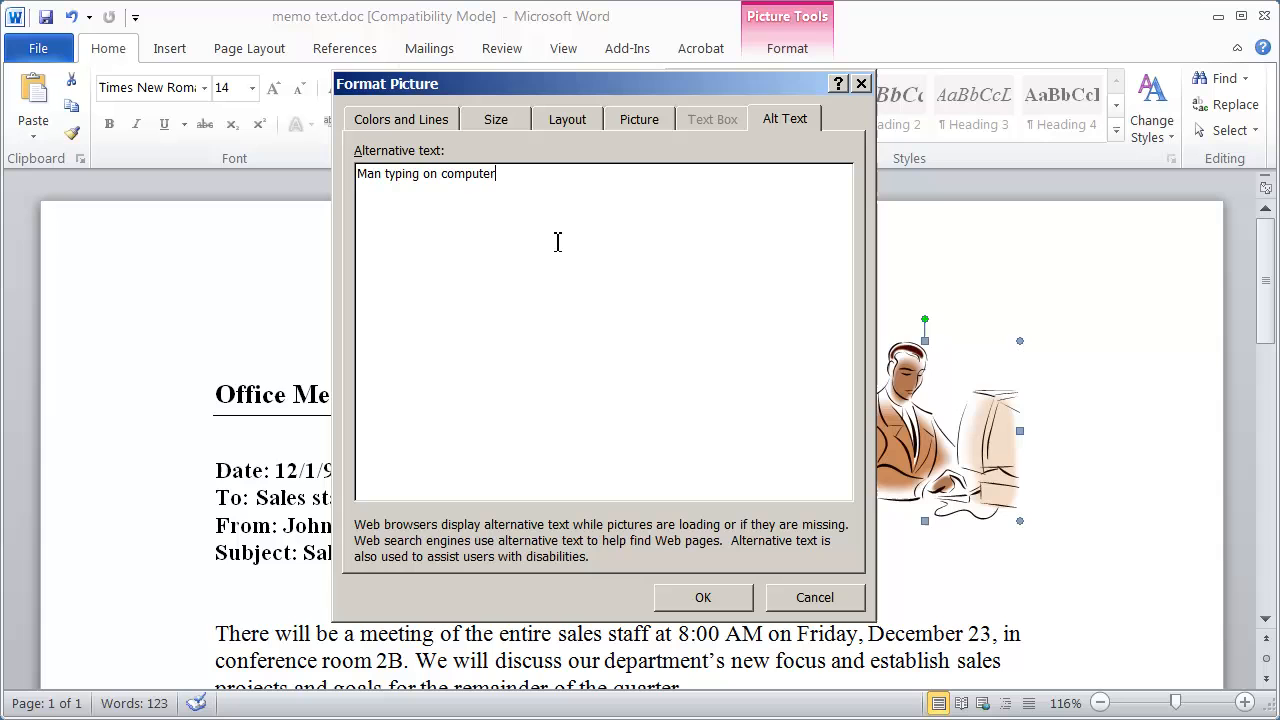
{"action": "mouse_move", "coordinate": [456, 172]}
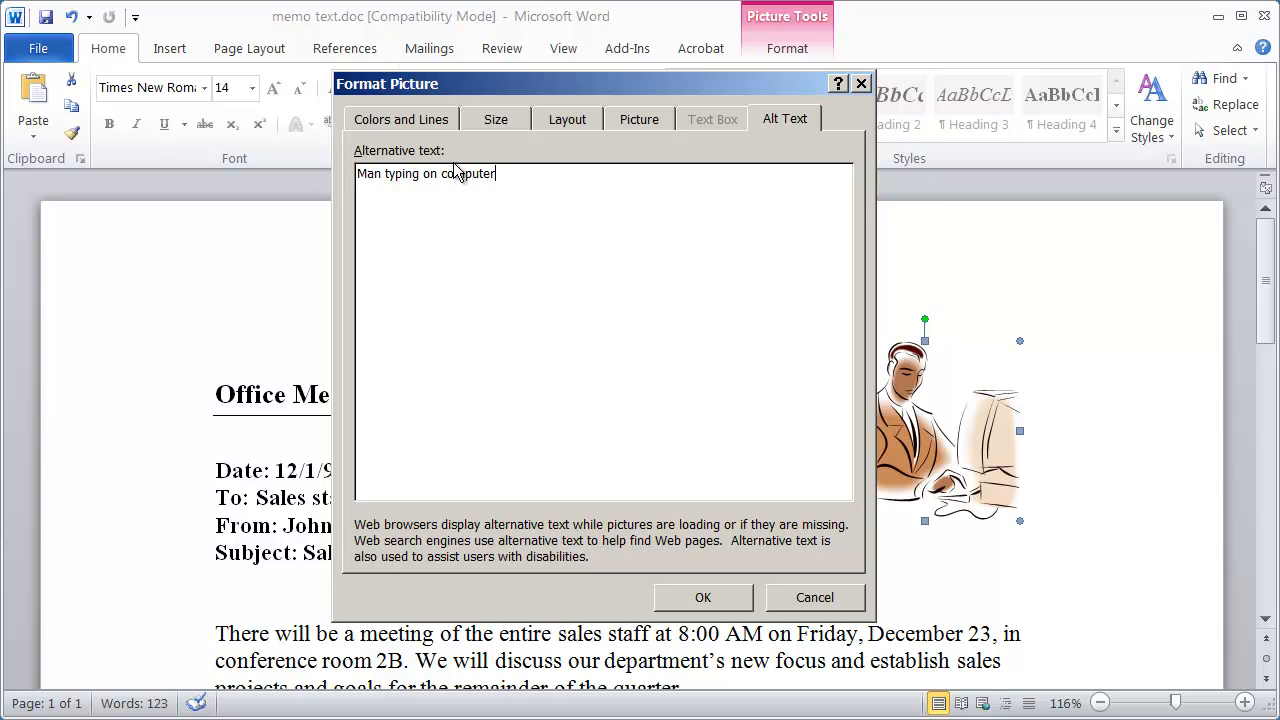
{"action": "mouse_move", "coordinate": [704, 598]}
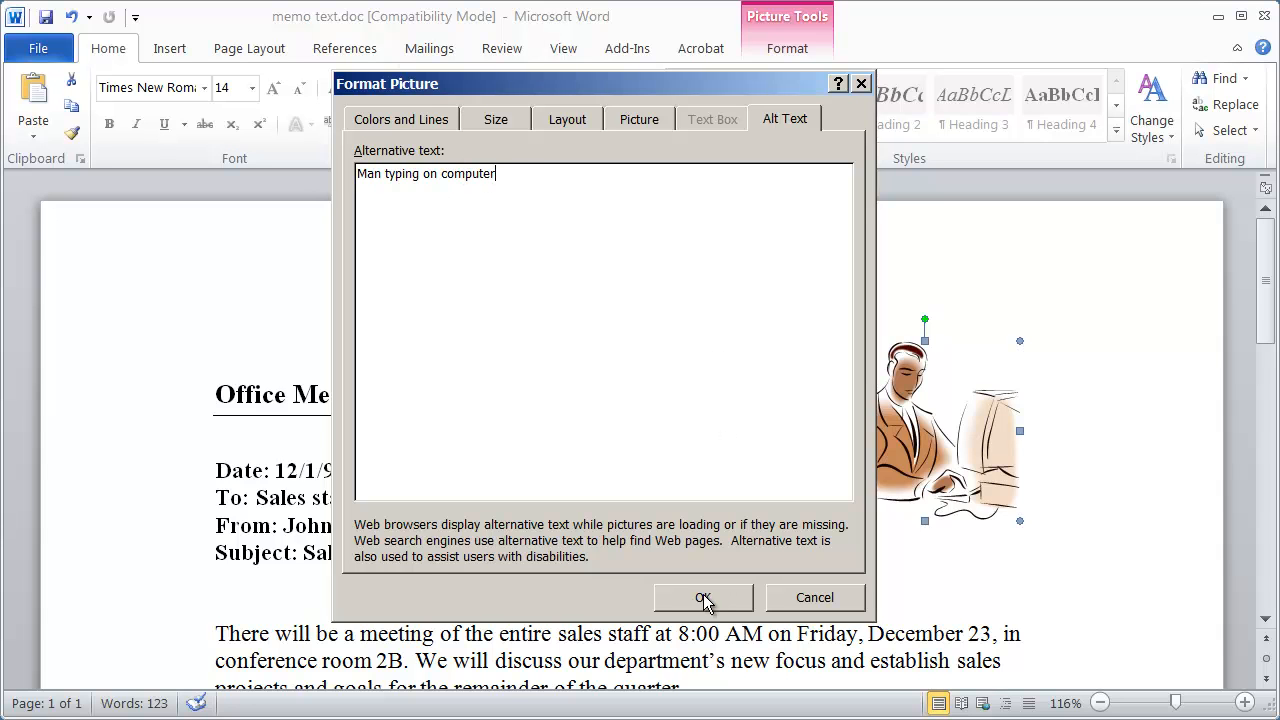
Confirm the clip art's alt text and scroll down to the First Quarter Sales Figures chart.
{"action": "left_click", "coordinate": [704, 596]}
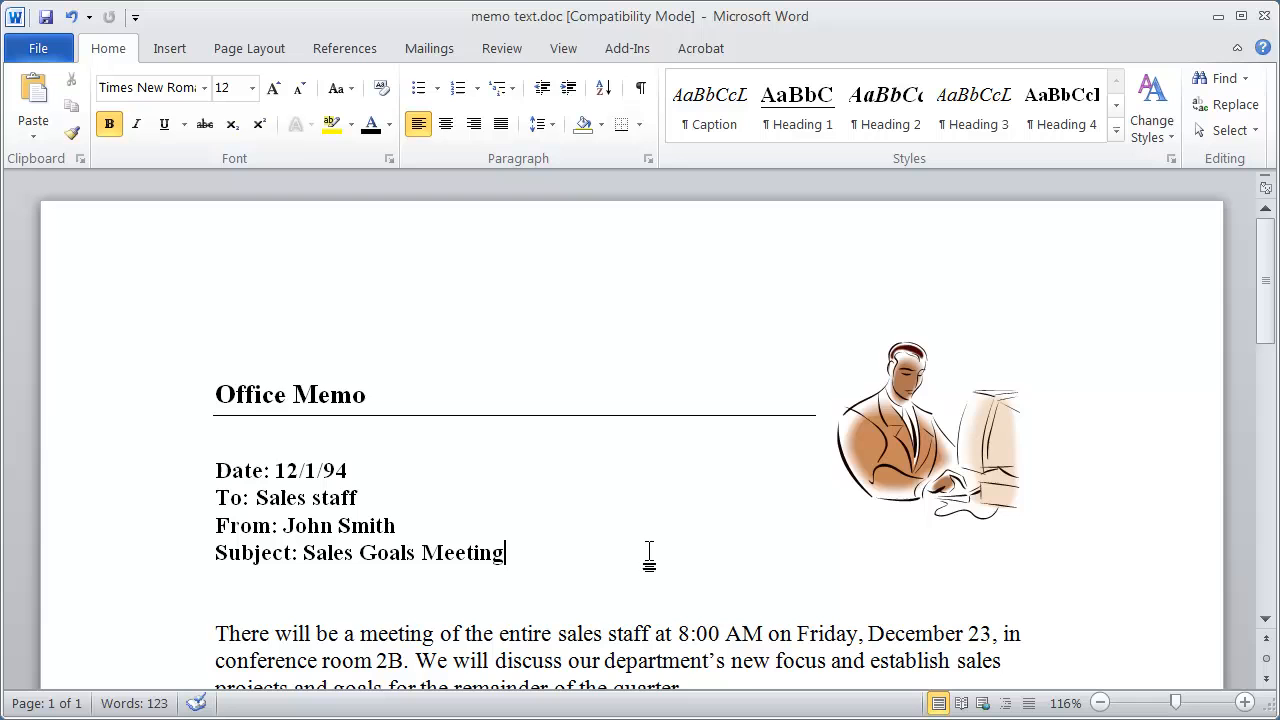
{"action": "mouse_move", "coordinate": [952, 494]}
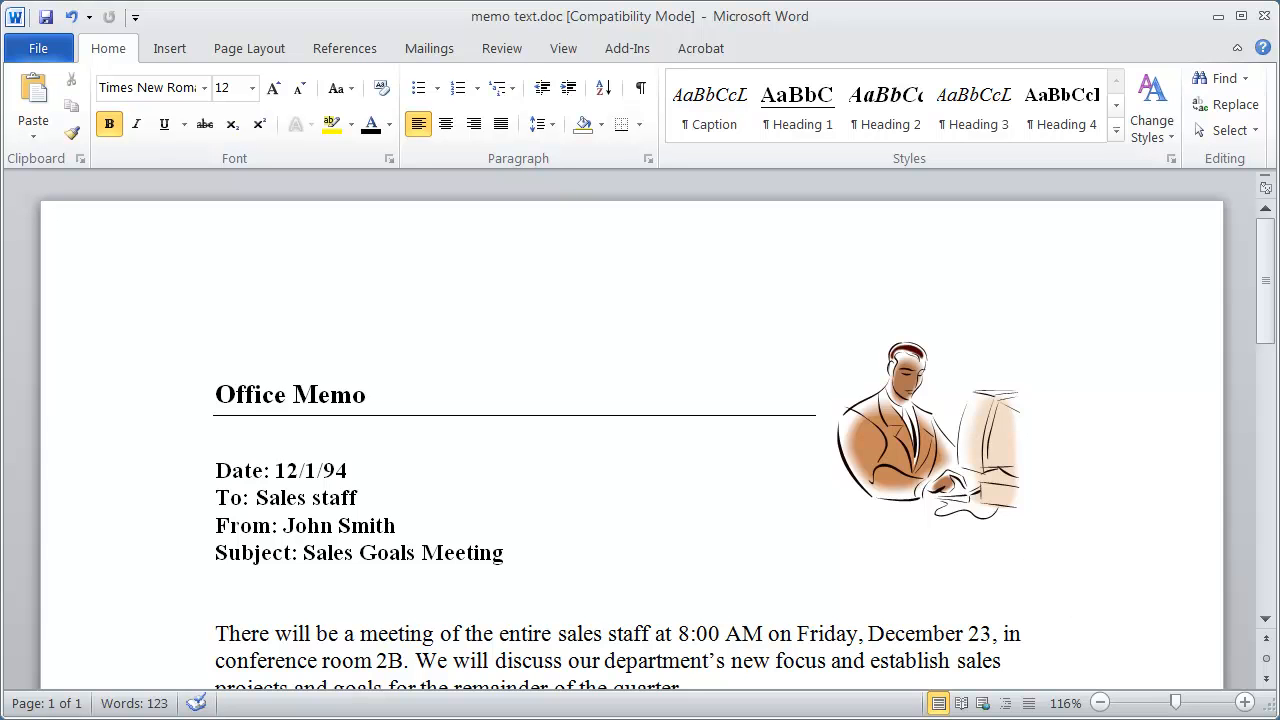
{"action": "mouse_move", "coordinate": [640, 628]}
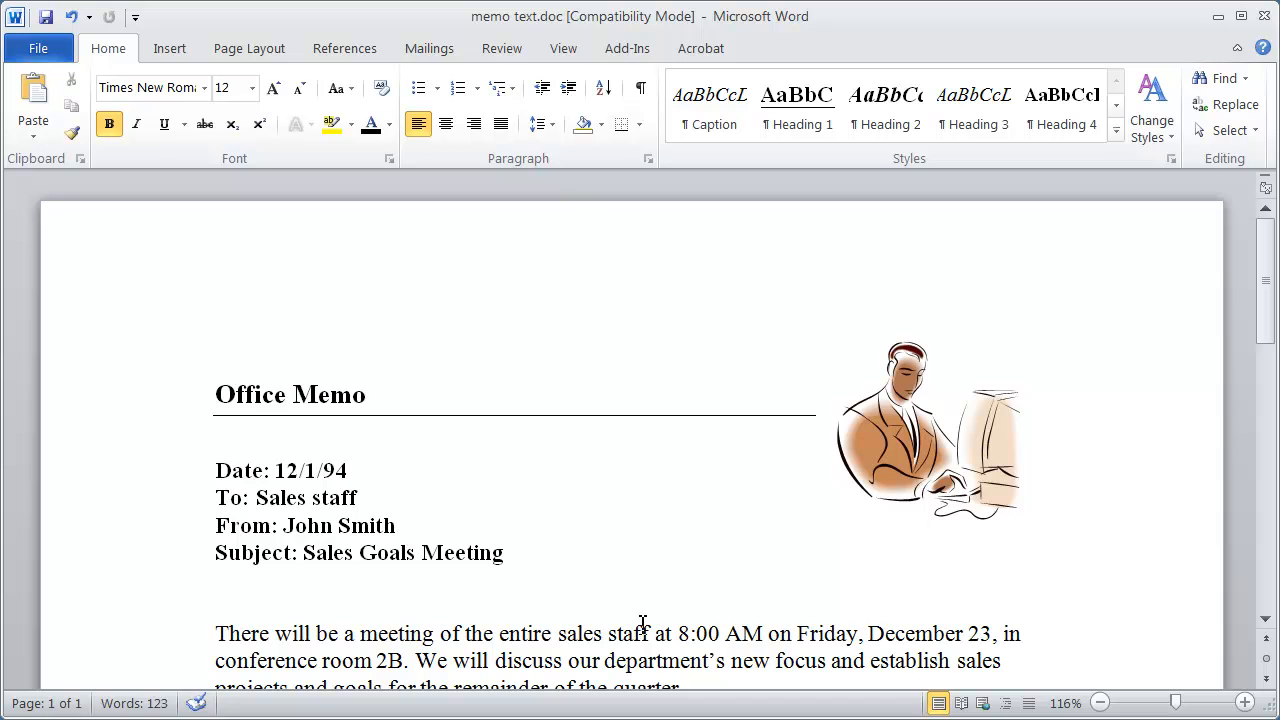
{"action": "scroll", "scroll_direction": "down", "scroll_amount": 3}
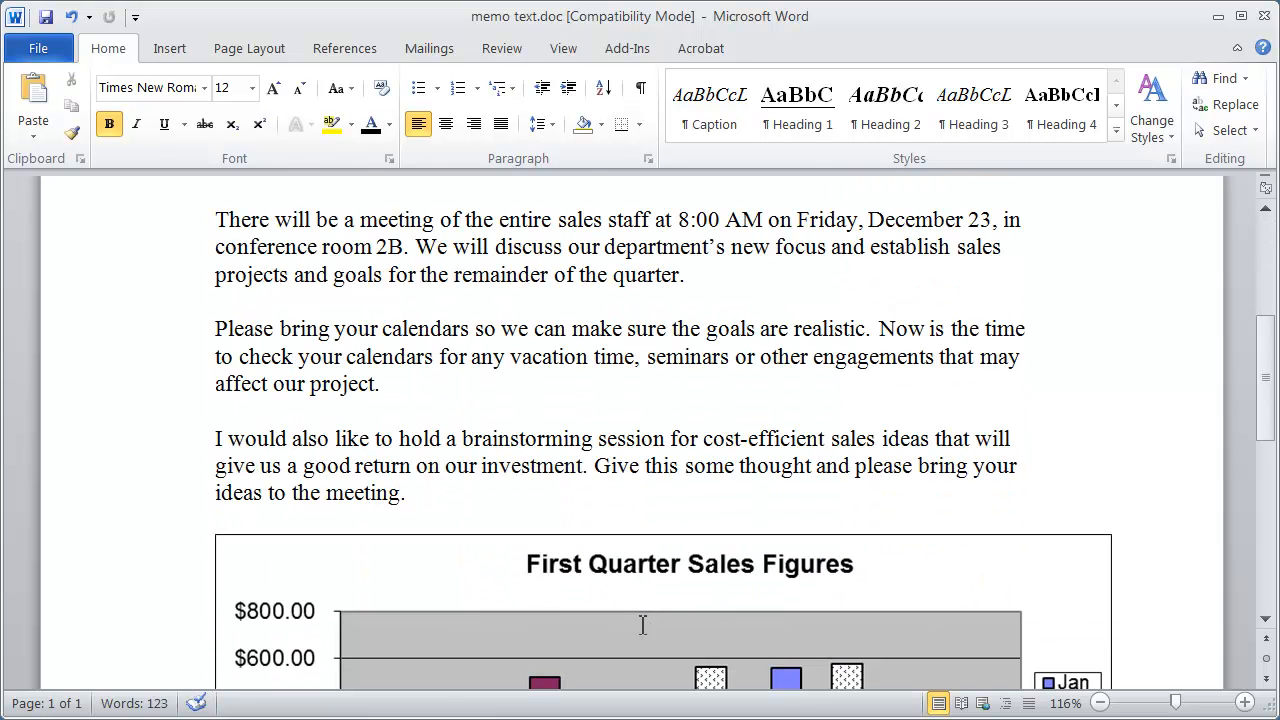
{"action": "scroll", "scroll_direction": "down", "scroll_amount": 3}
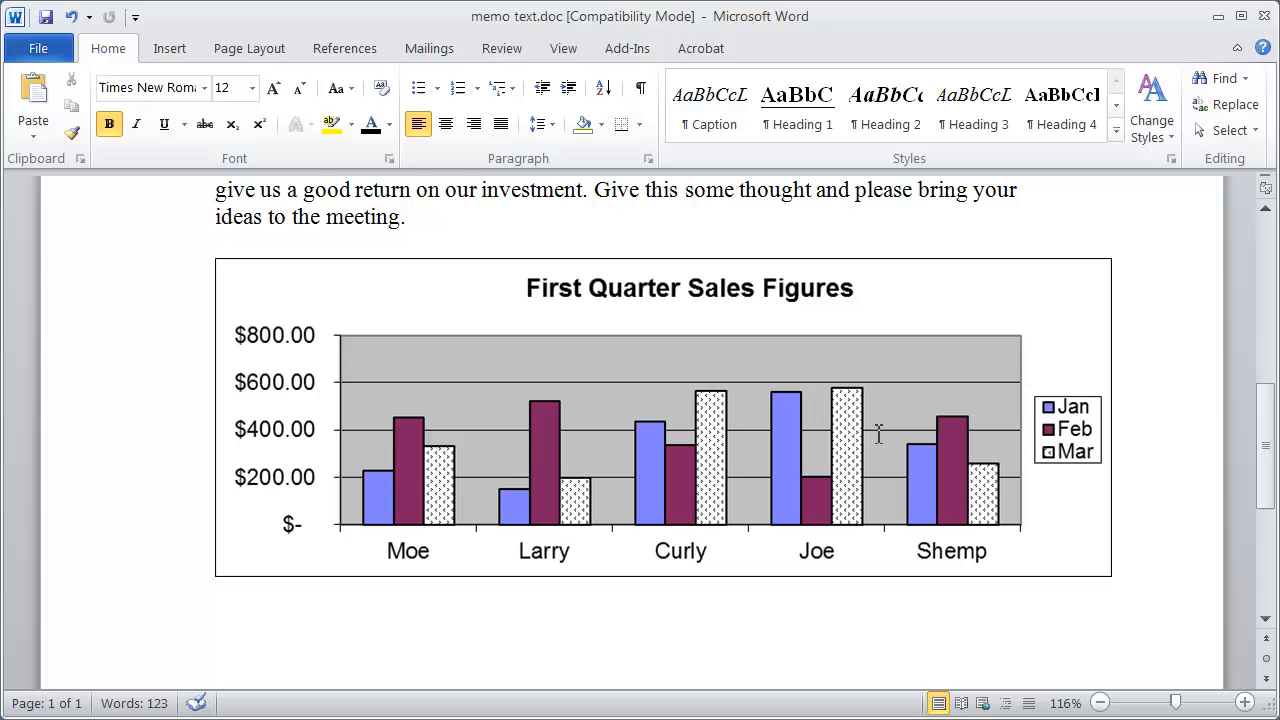
{"action": "mouse_move", "coordinate": [460, 408]}
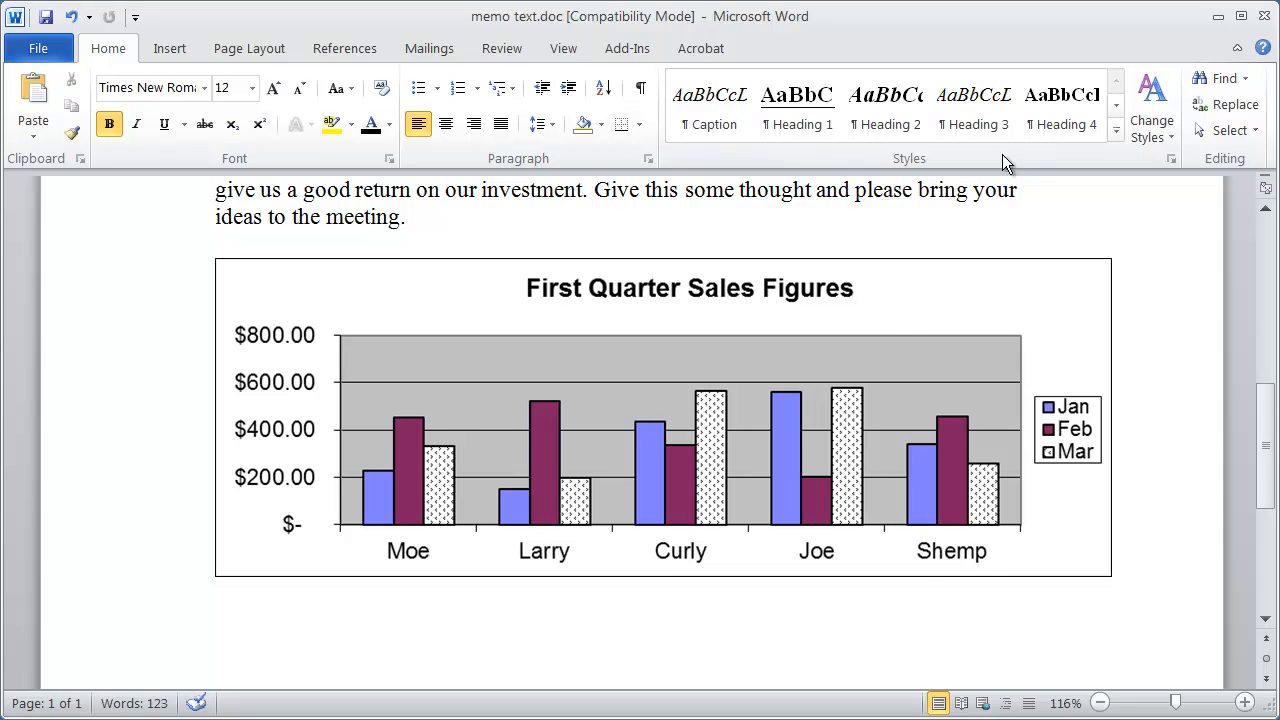
Give the chart the alt text "First Quarter Sales Figures - See Appendix 1 for details" and confirm it.
{"action": "right_click", "coordinate": [872, 292]}
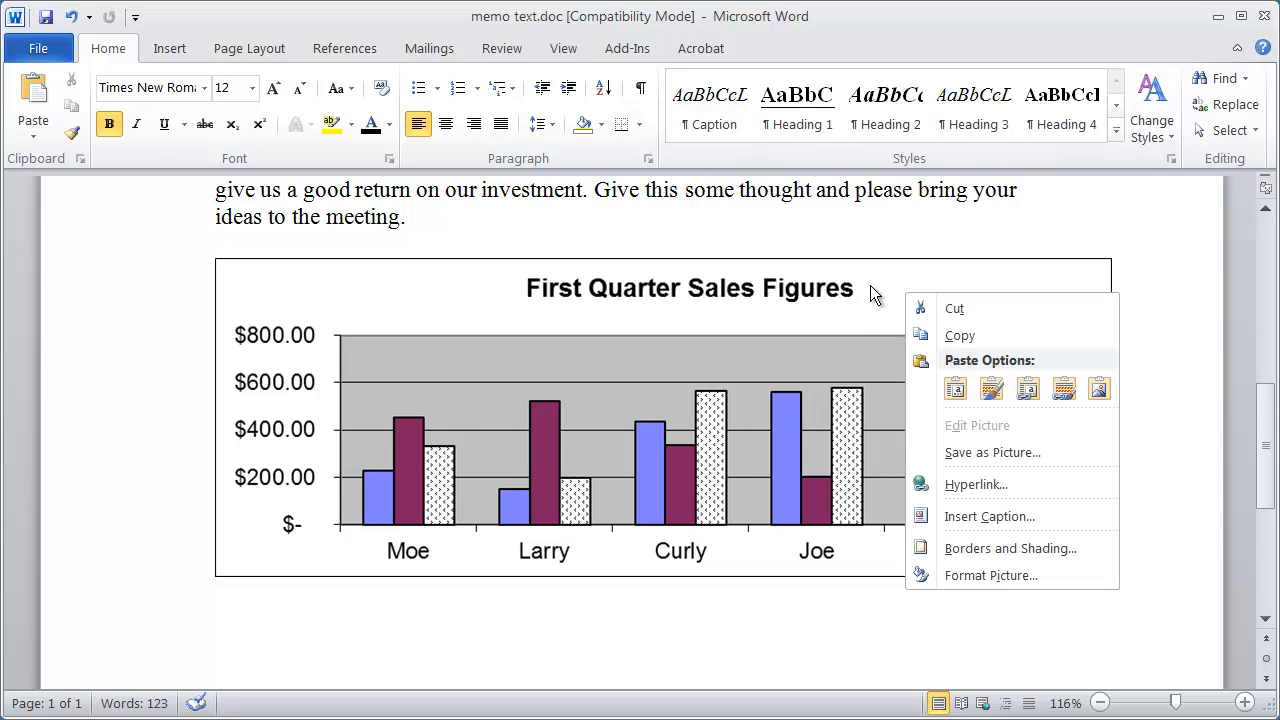
{"action": "mouse_move", "coordinate": [1004, 576]}
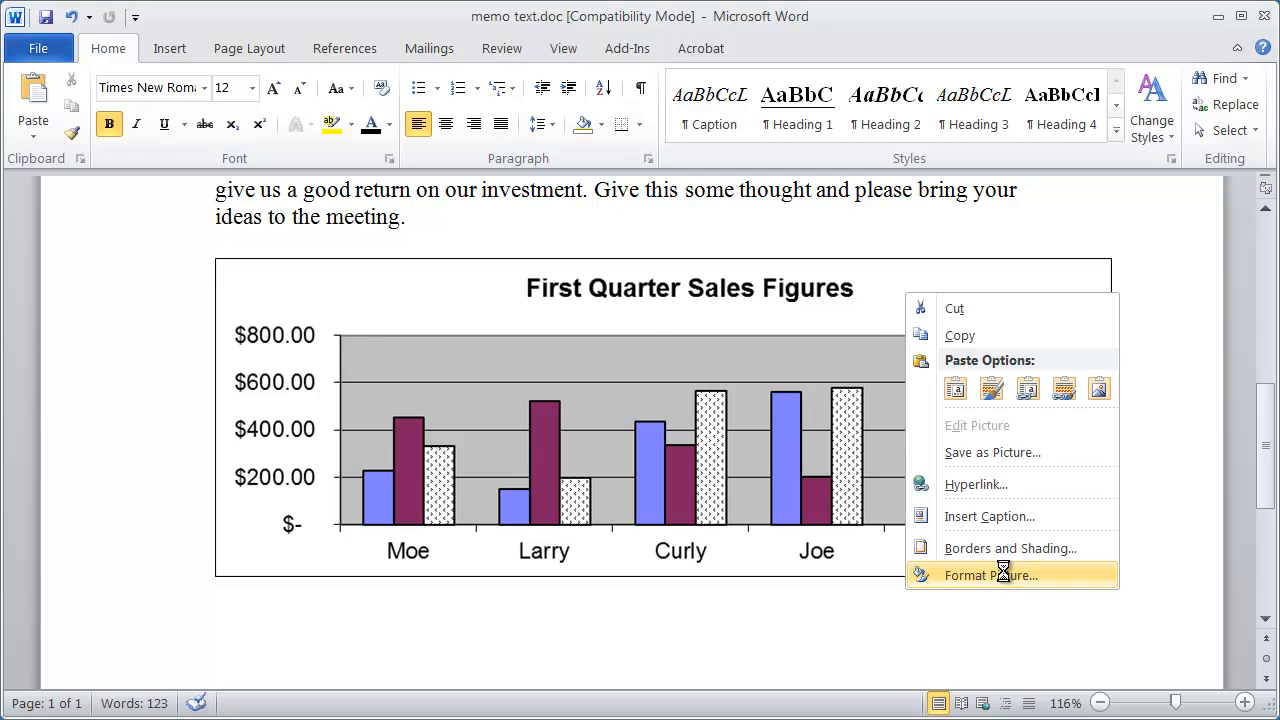
{"action": "left_click", "coordinate": [992, 576]}
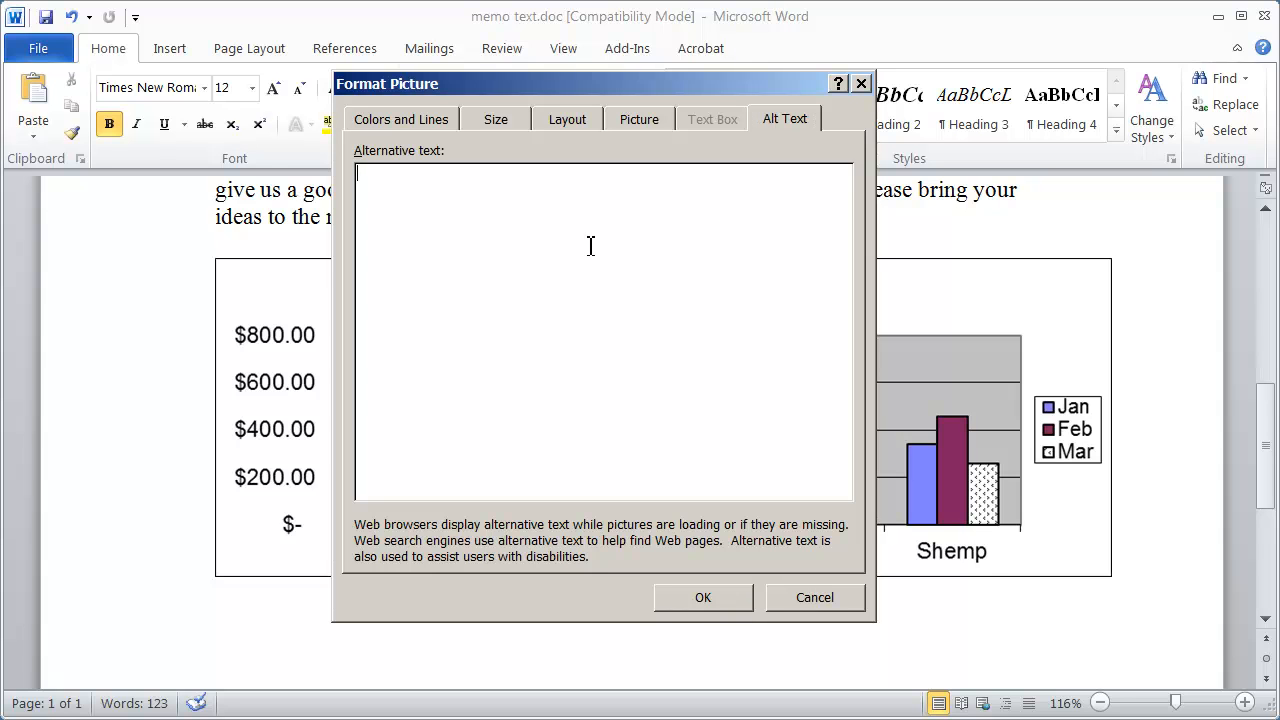
{"action": "type", "text": "First"}
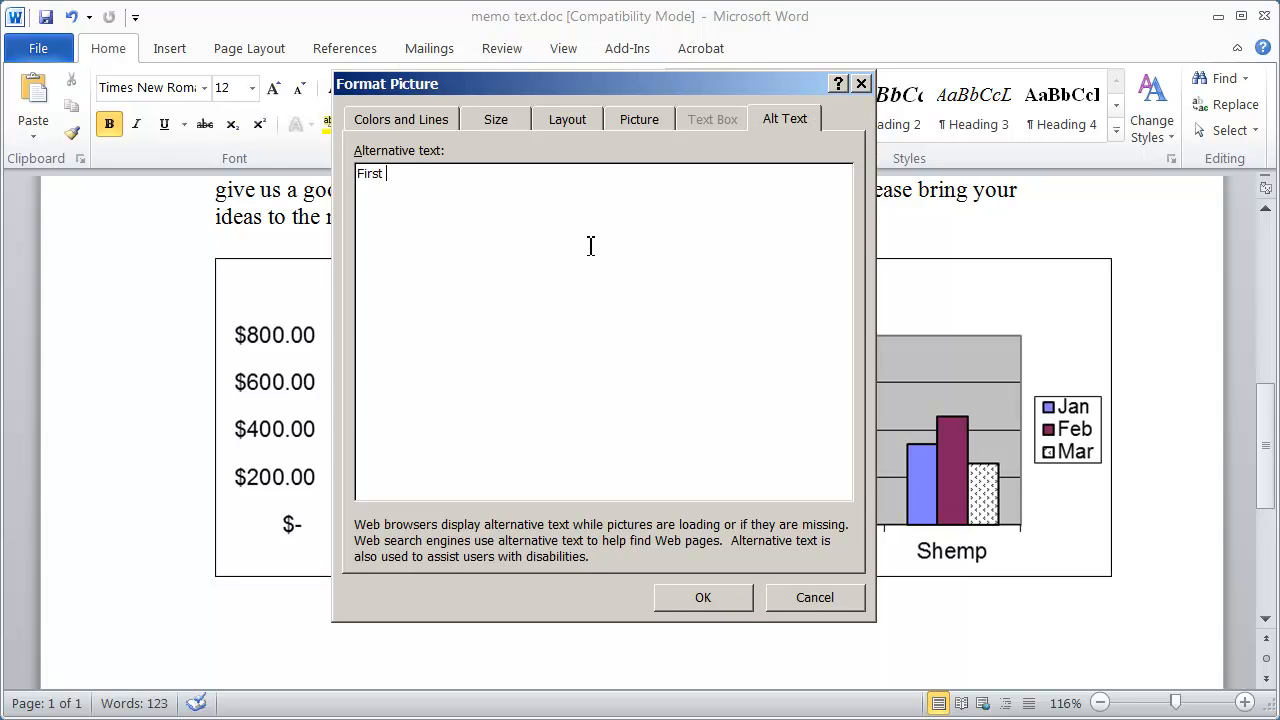
{"action": "type", "text": "Quarter"}
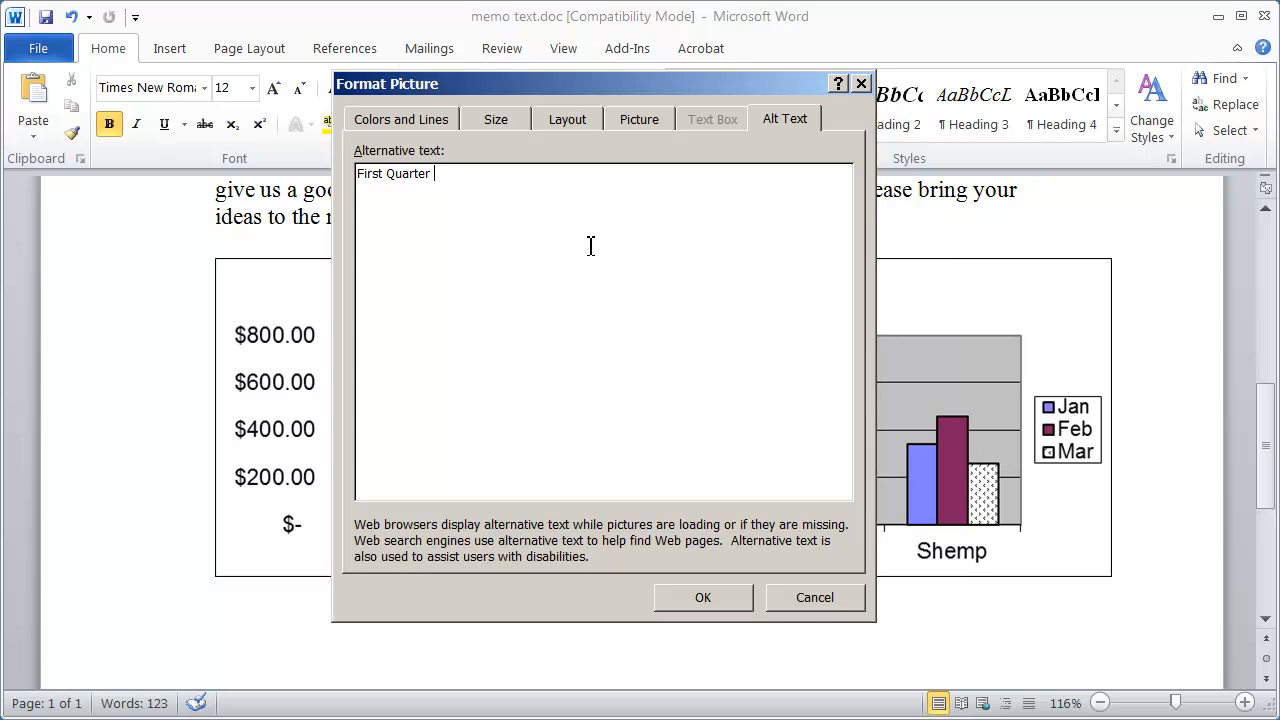
{"action": "type", "text": "Sales Figures - See Appen"}
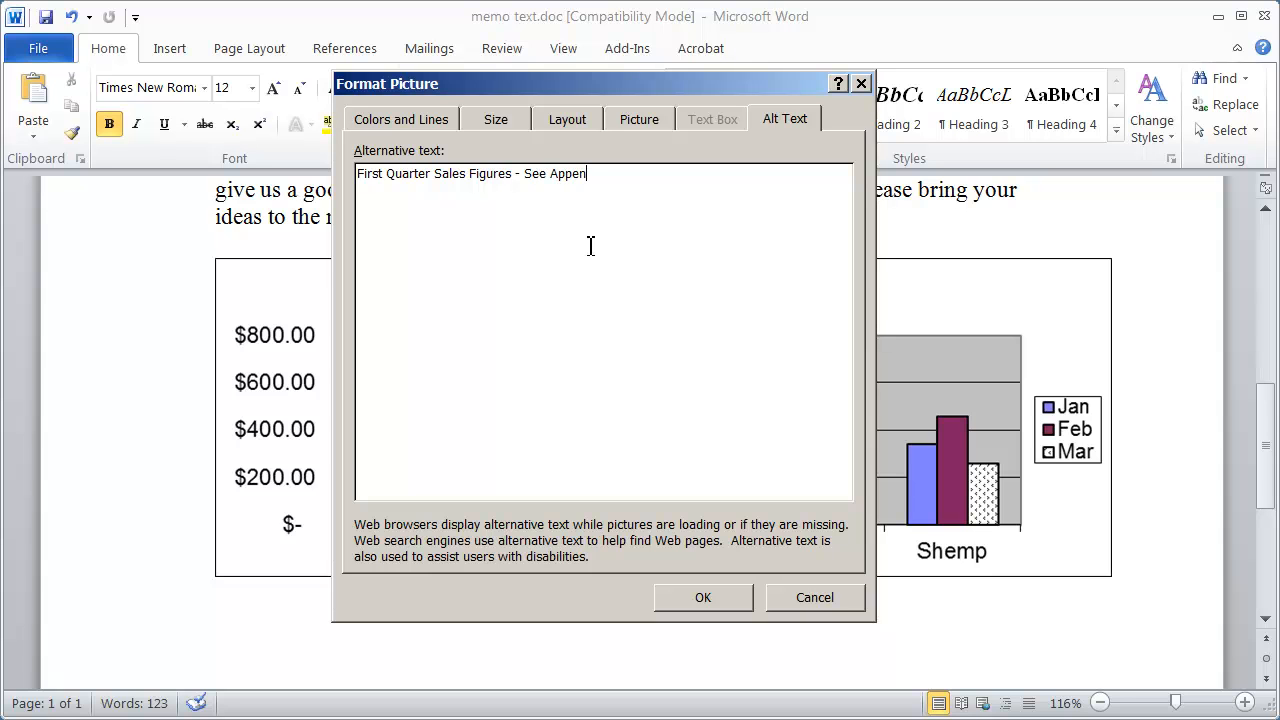
{"action": "type", "text": "dix 1 for details"}
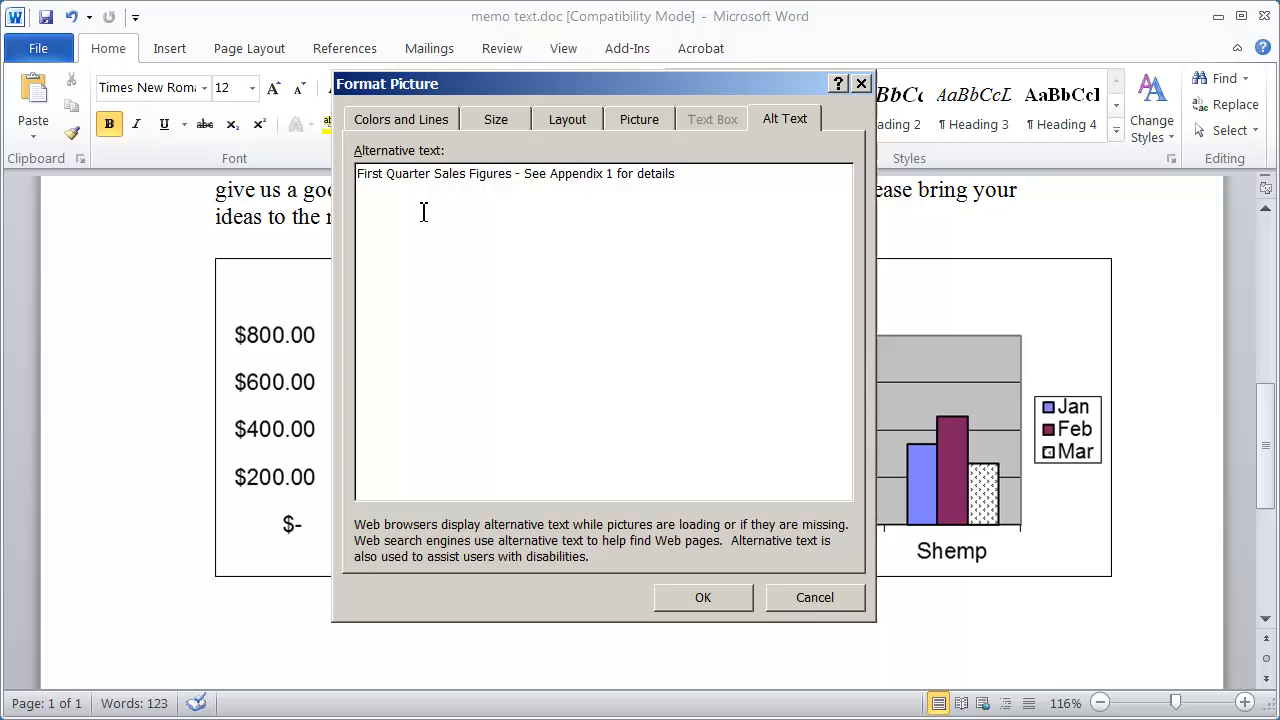
{"action": "mouse_move", "coordinate": [428, 244]}
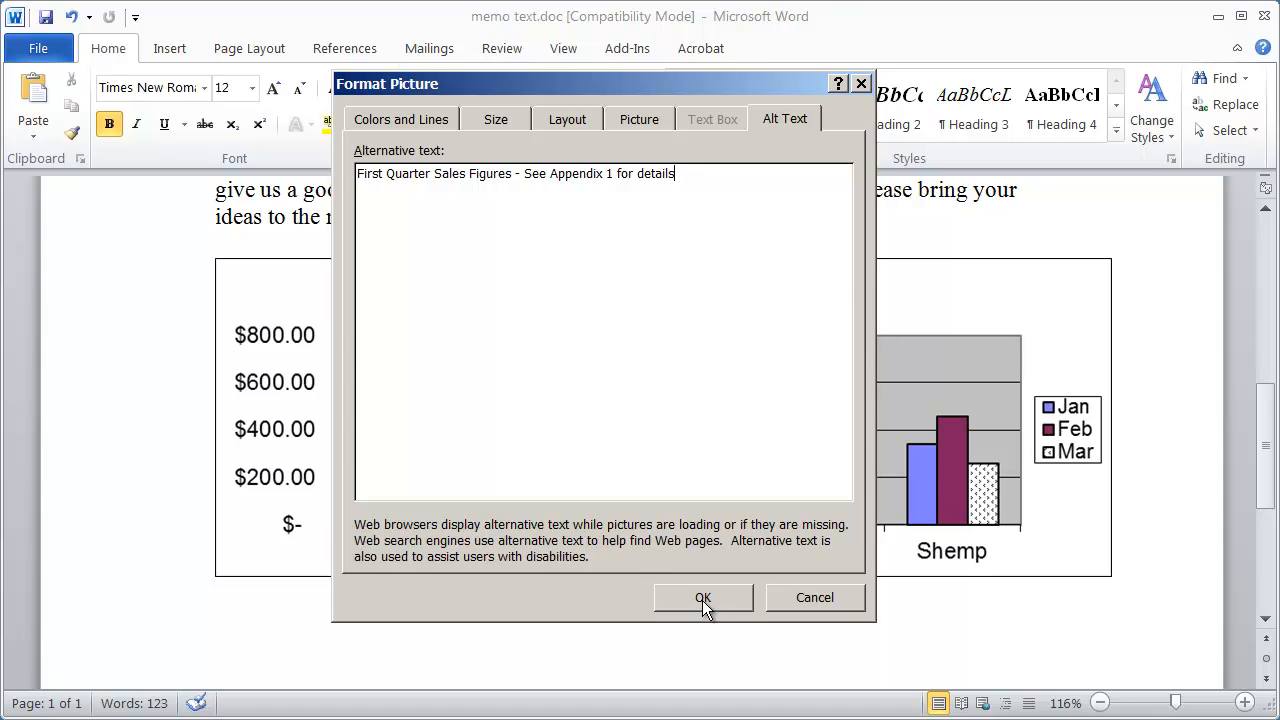
{"action": "left_click", "coordinate": [702, 596]}
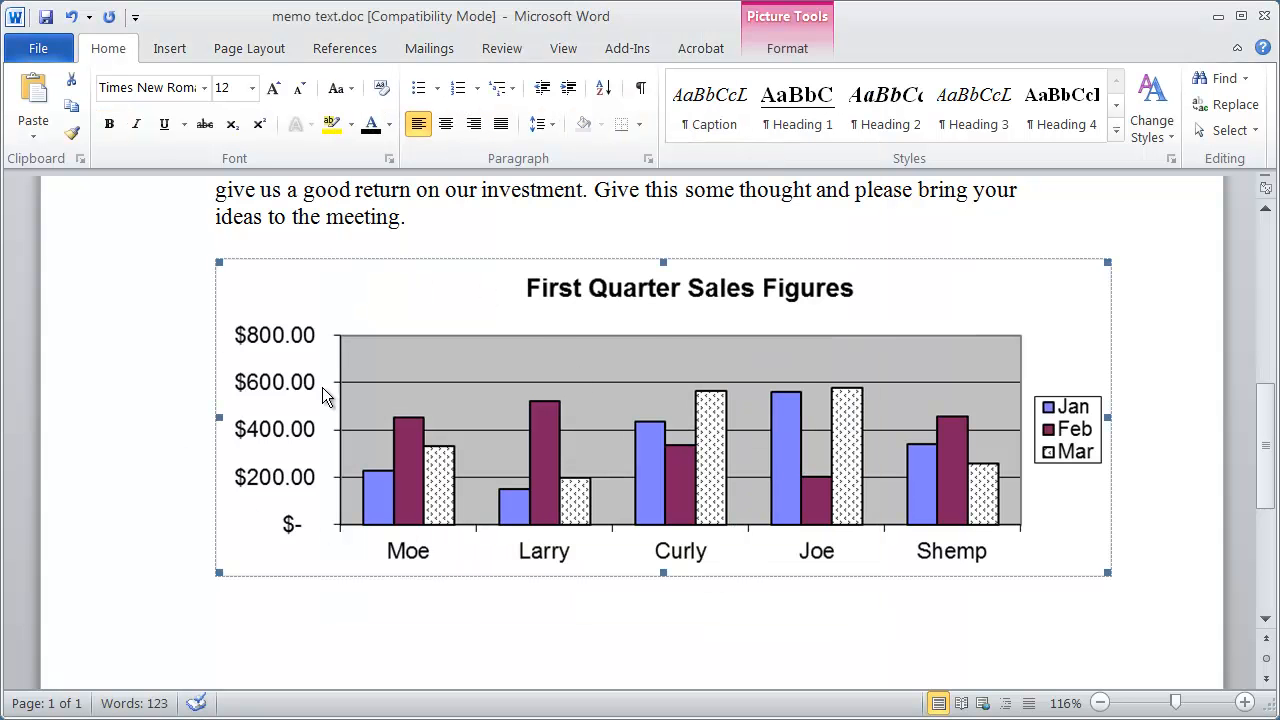
{"action": "mouse_move", "coordinate": [536, 368]}
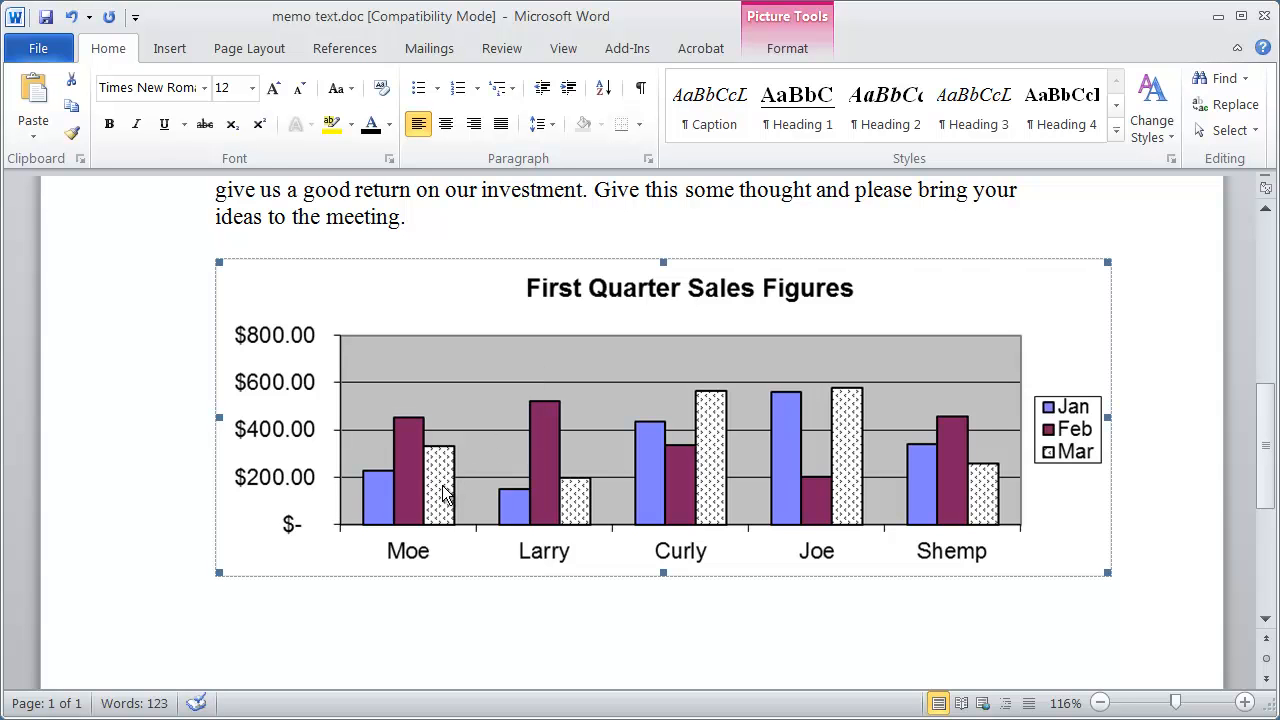
{"action": "mouse_move", "coordinate": [580, 522]}
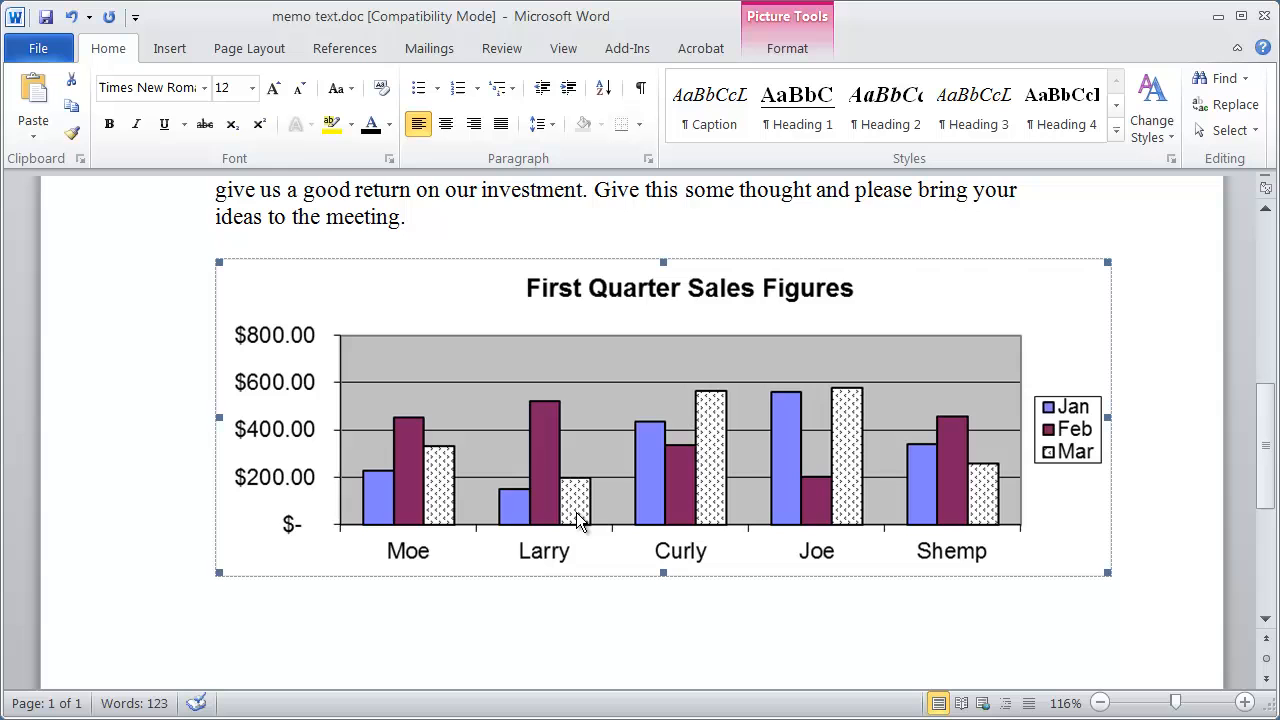
{"action": "mouse_move", "coordinate": [728, 496]}
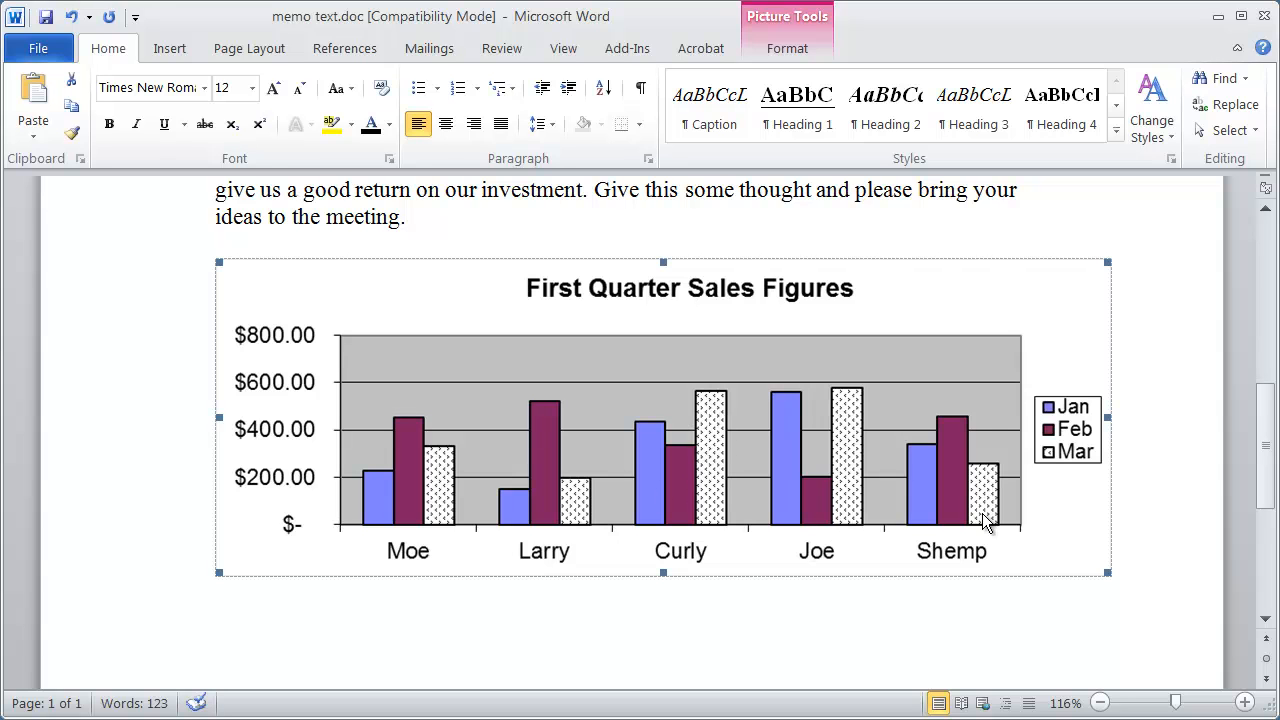
{"action": "mouse_move", "coordinate": [1128, 624]}
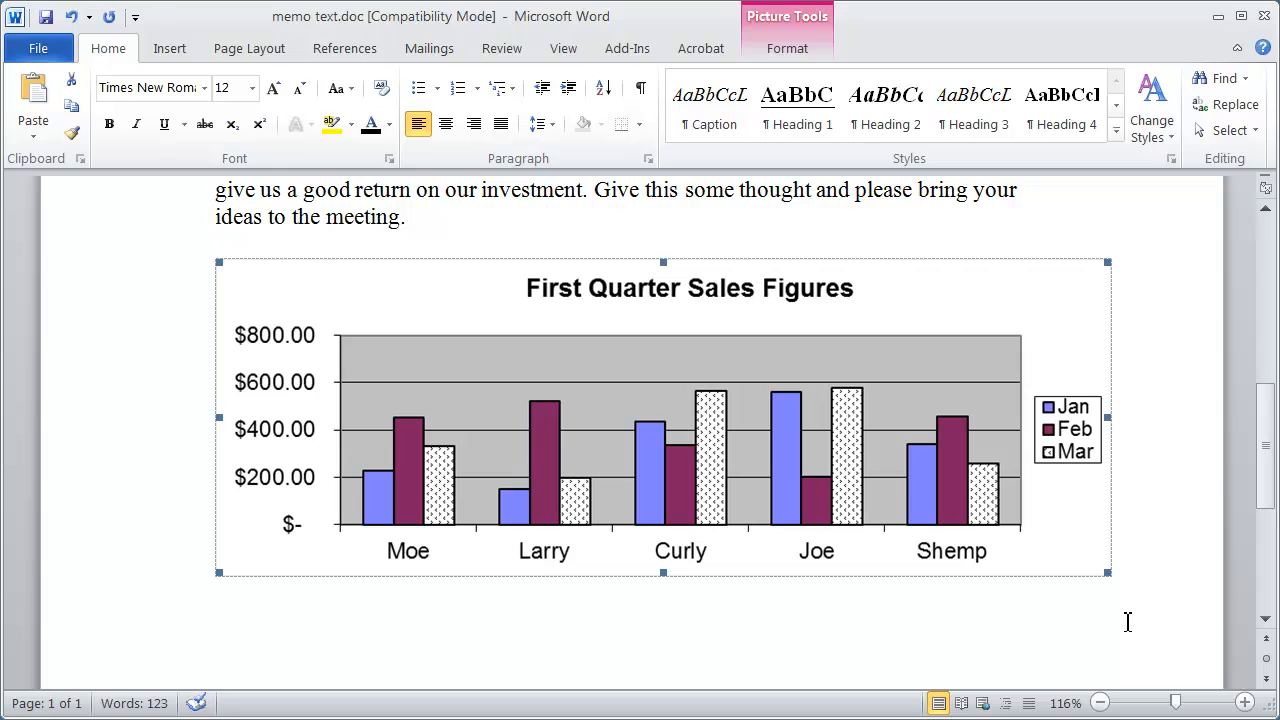
{"action": "mouse_move", "coordinate": [858, 442]}
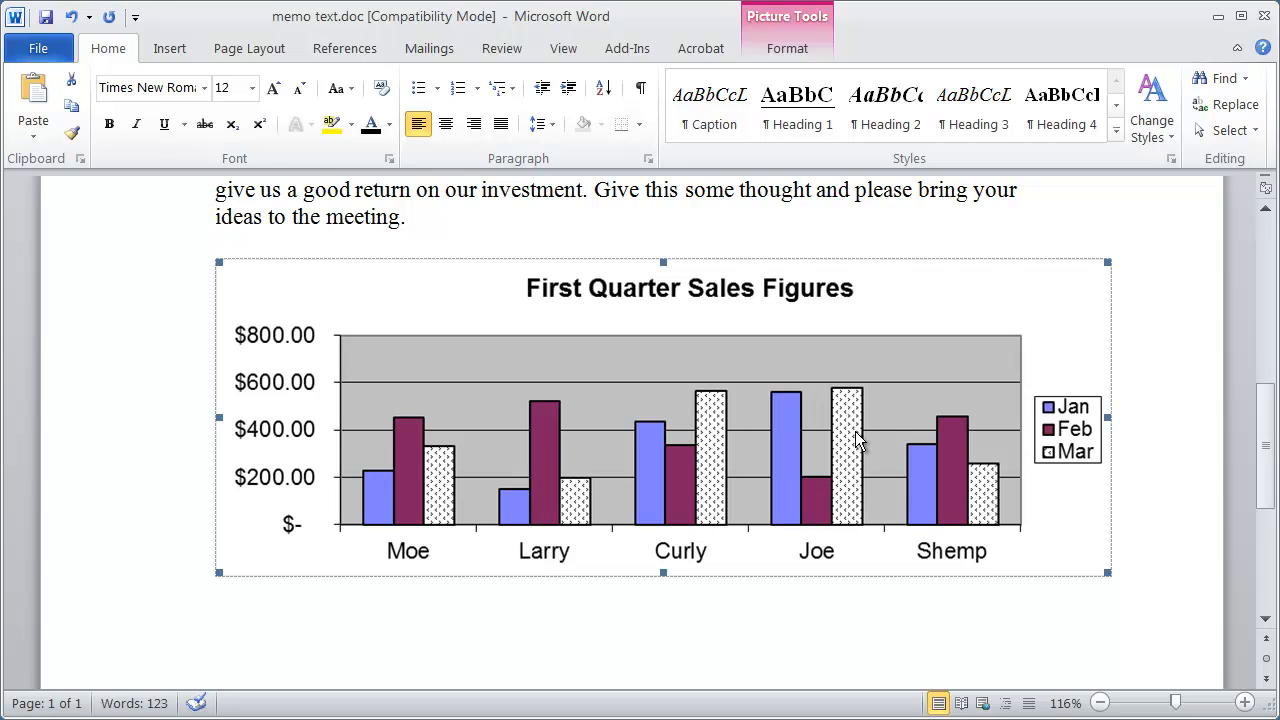
{"action": "mouse_move", "coordinate": [992, 504]}
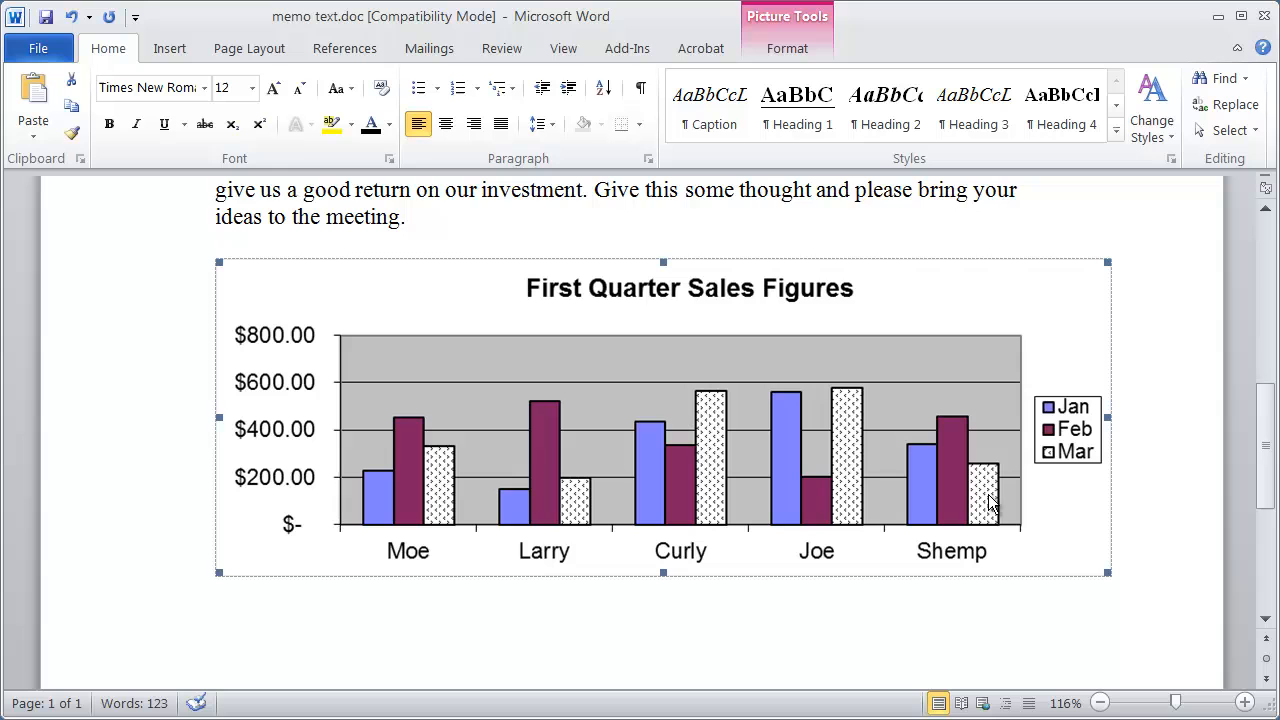
{"action": "mouse_move", "coordinate": [784, 496]}
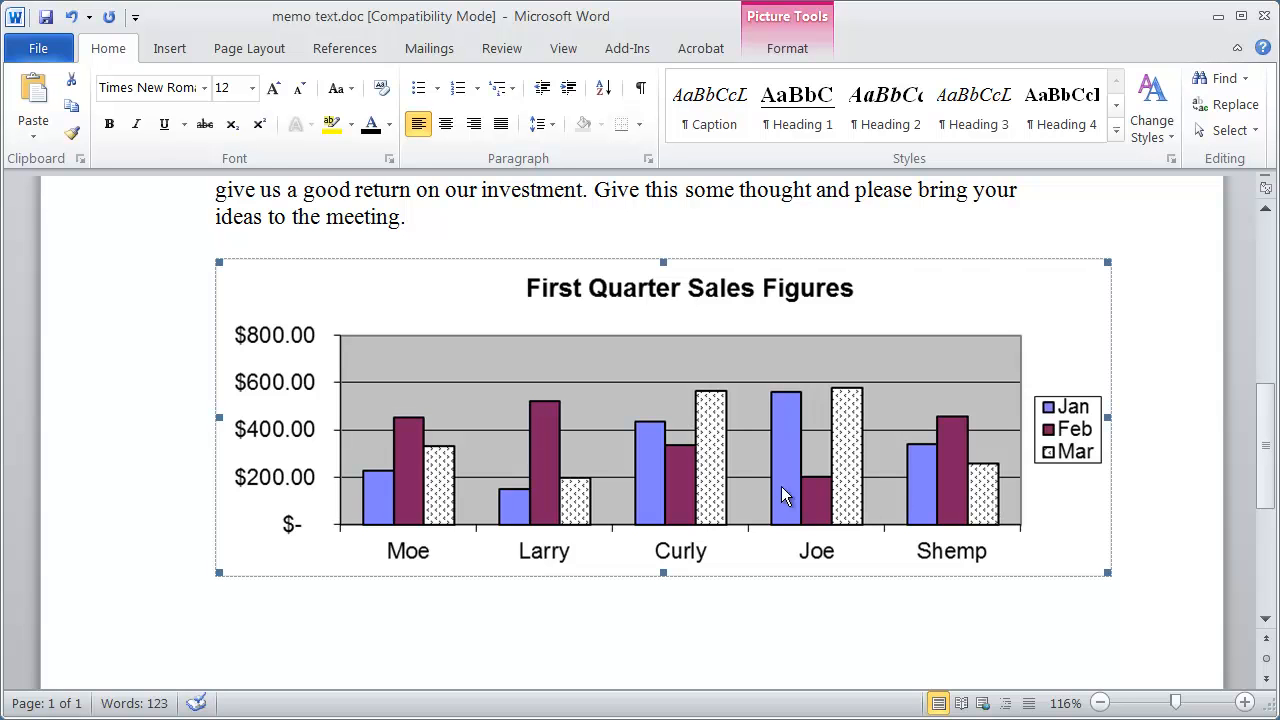
{"action": "mouse_move", "coordinate": [788, 424]}
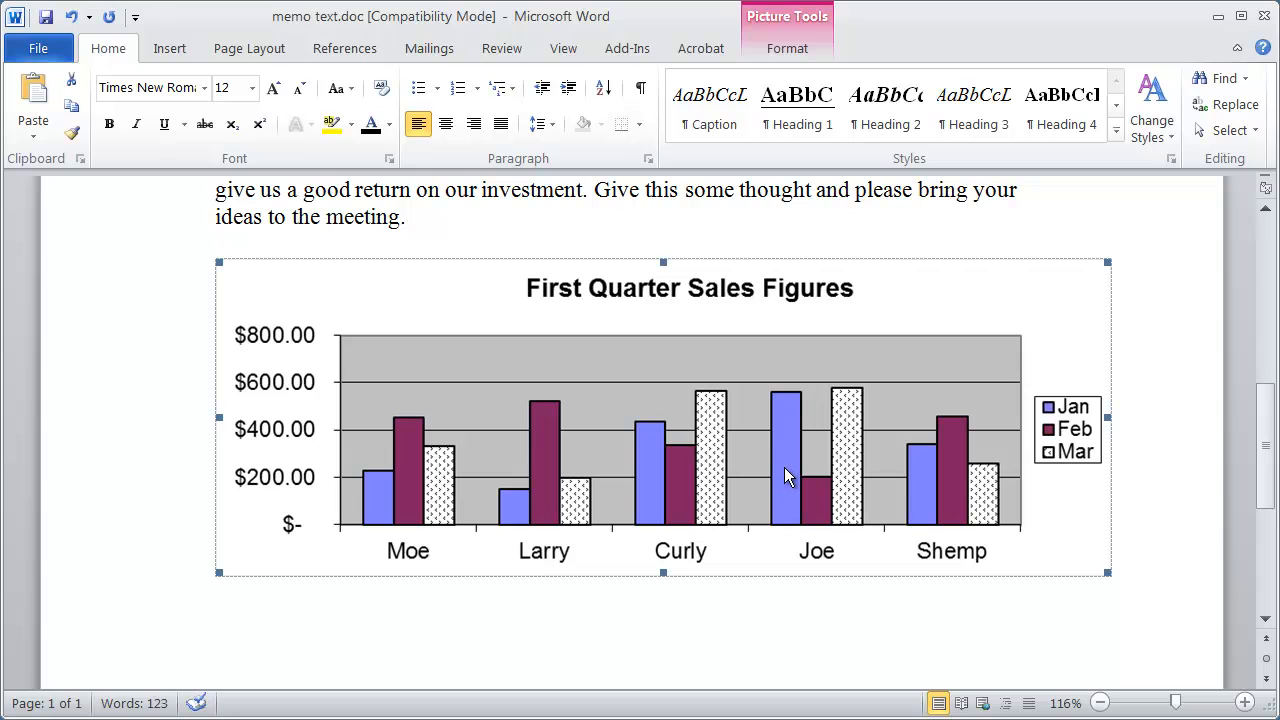
{"action": "mouse_move", "coordinate": [816, 516]}
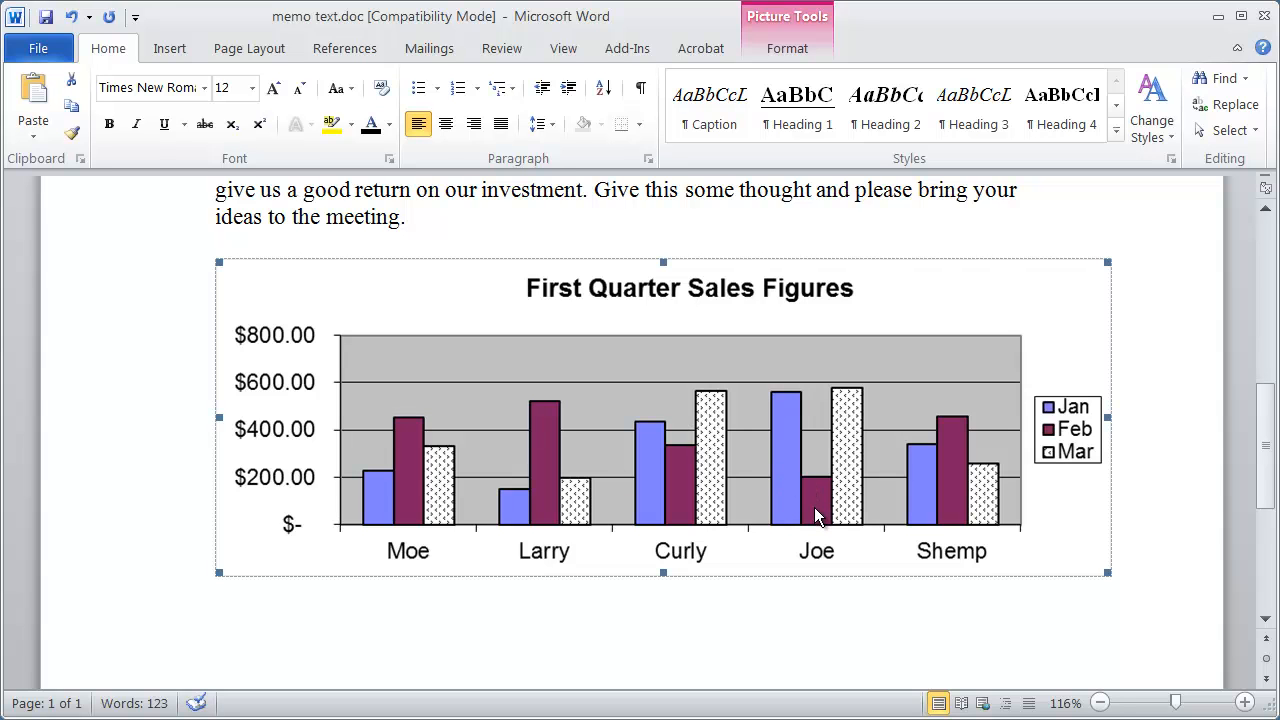
{"action": "mouse_move", "coordinate": [804, 508]}
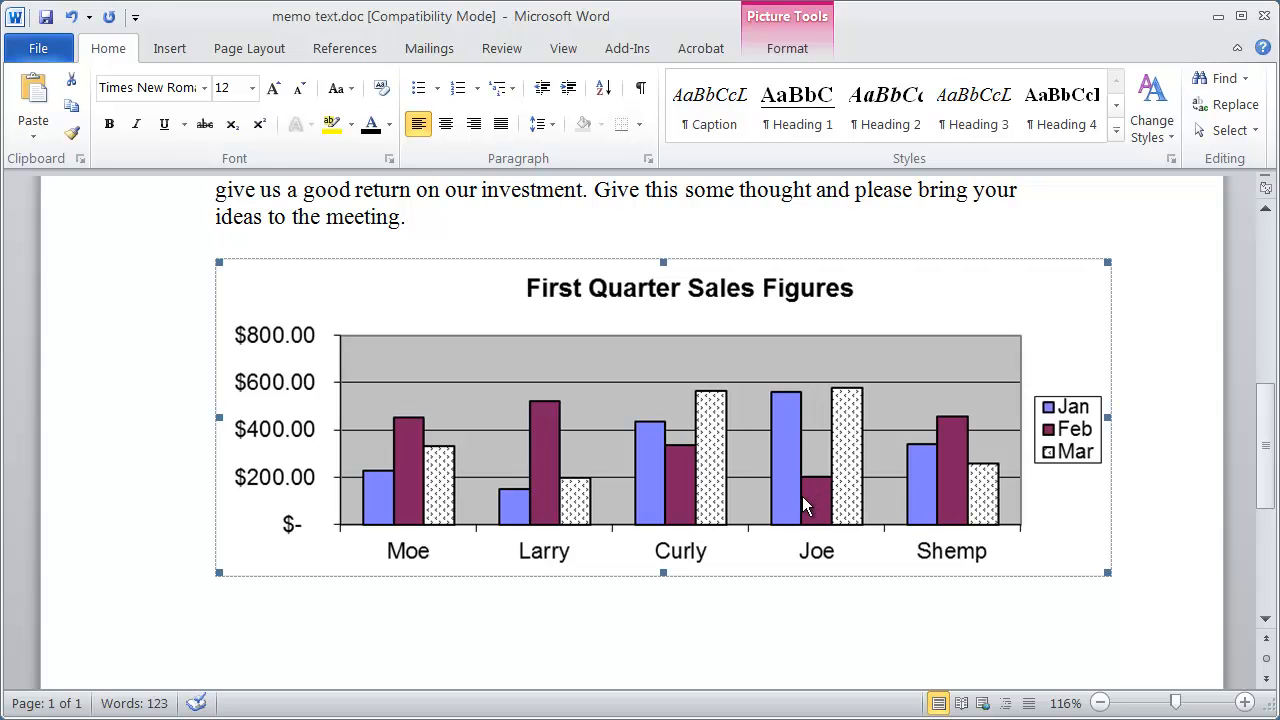
{"action": "mouse_move", "coordinate": [856, 548]}
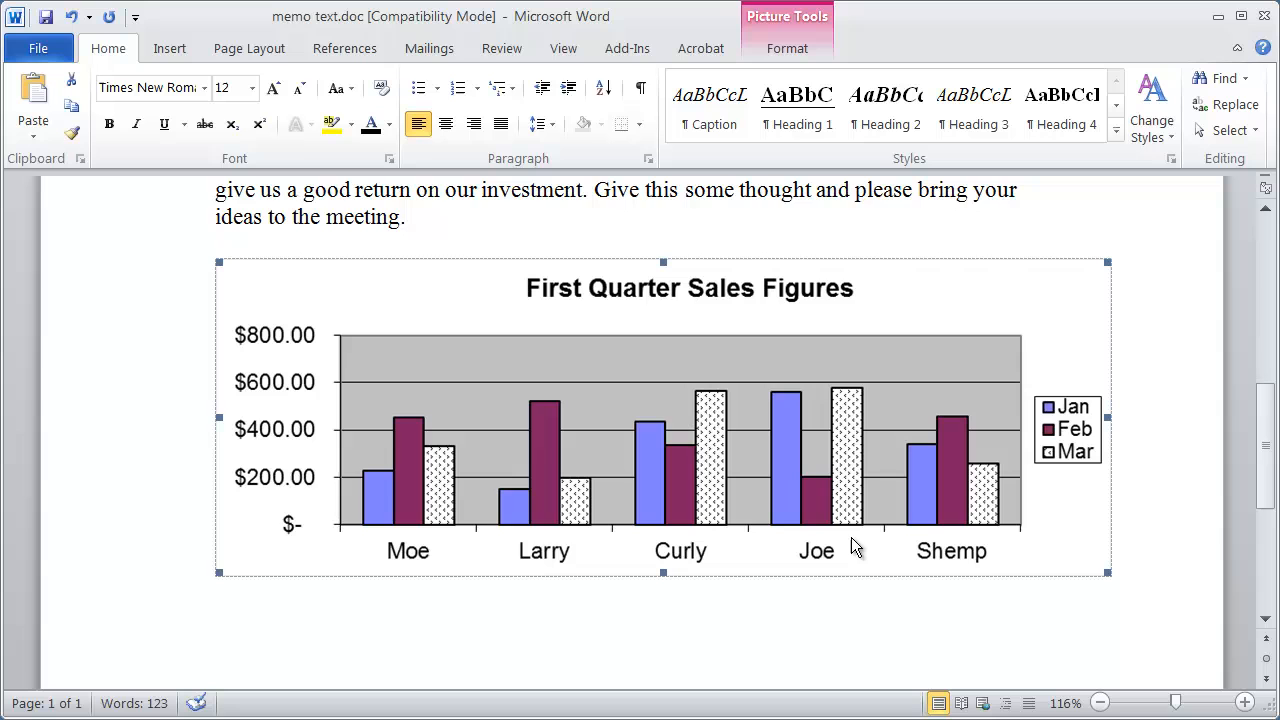
{"action": "mouse_move", "coordinate": [822, 512]}
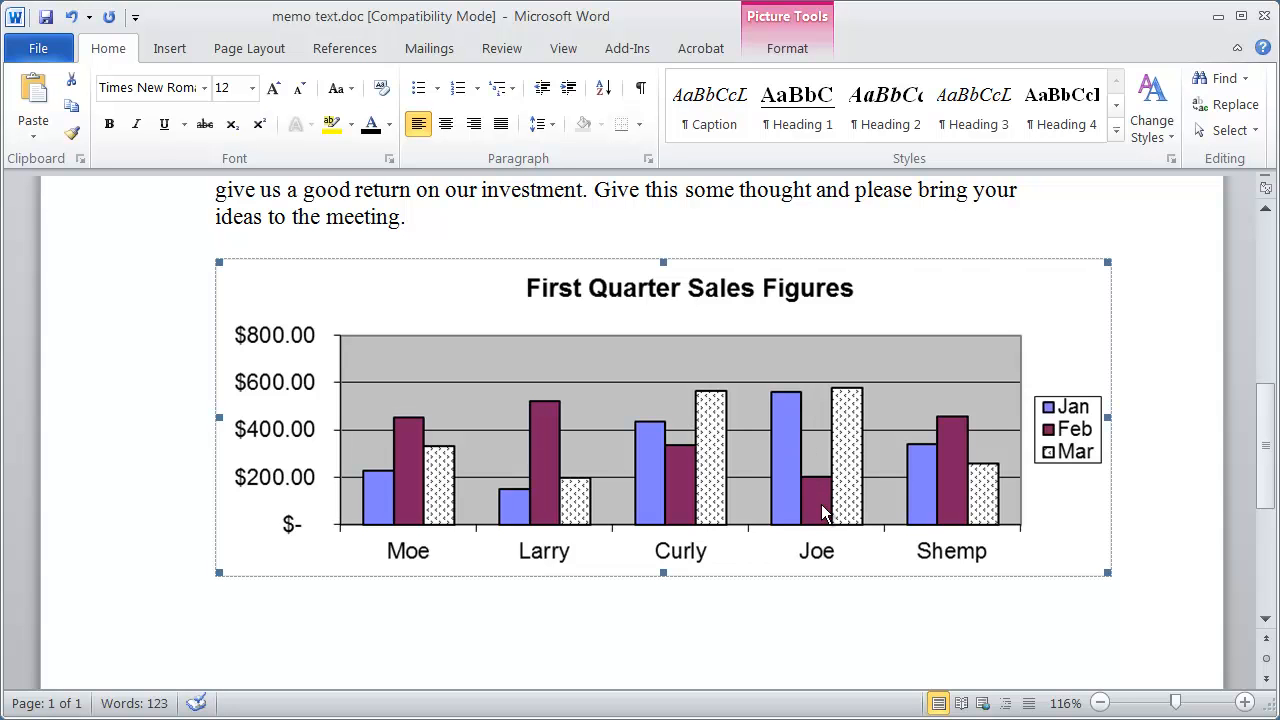
{"action": "mouse_move", "coordinate": [1072, 500]}
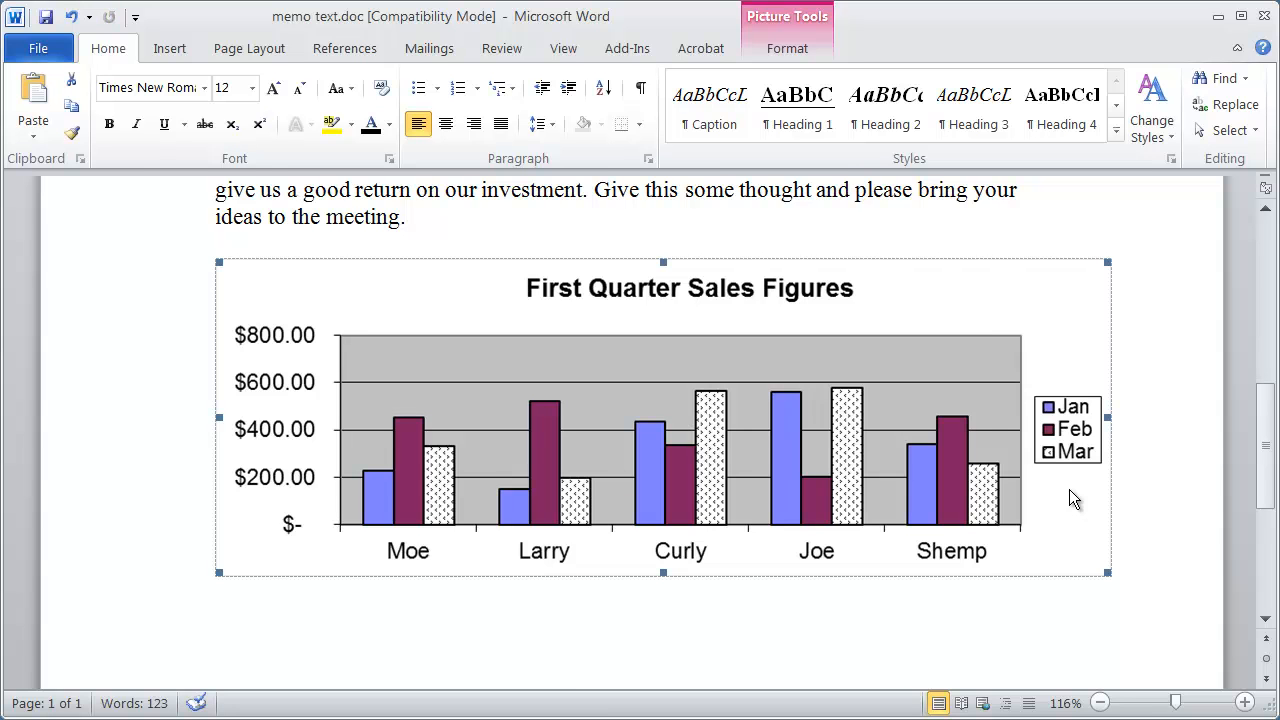
{"action": "mouse_move", "coordinate": [1068, 498]}
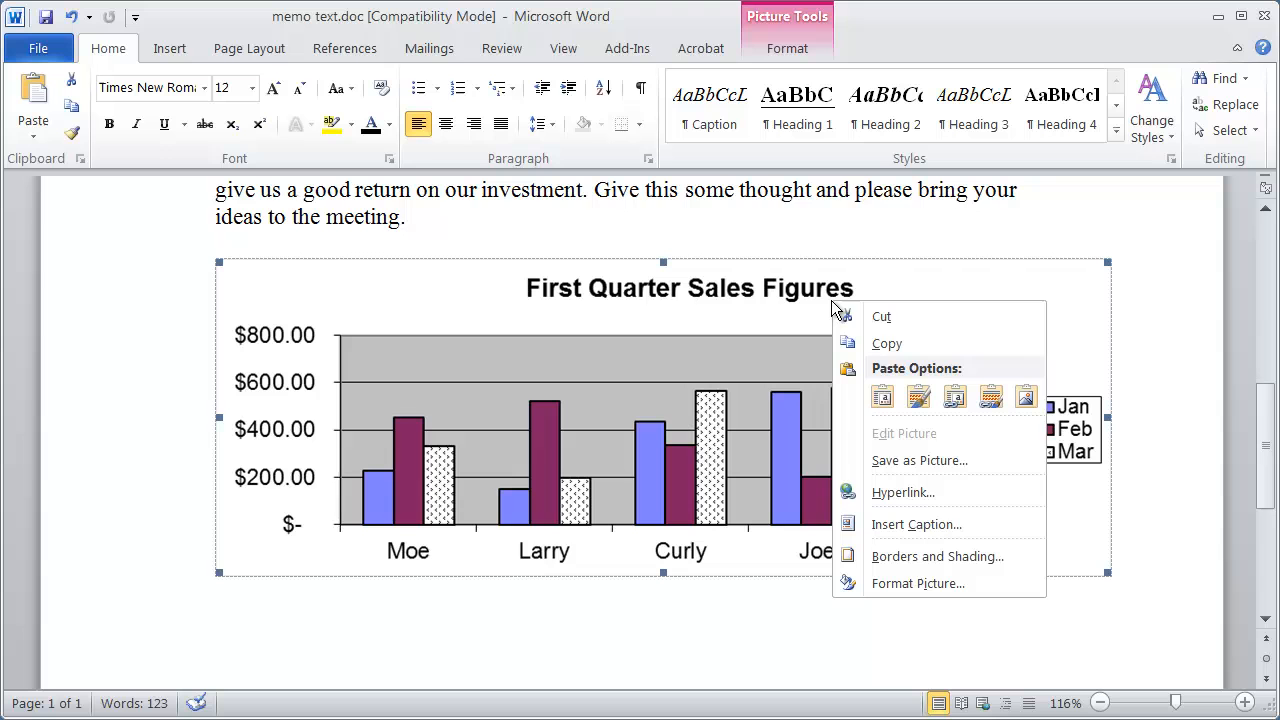
{"action": "mouse_move", "coordinate": [946, 584]}
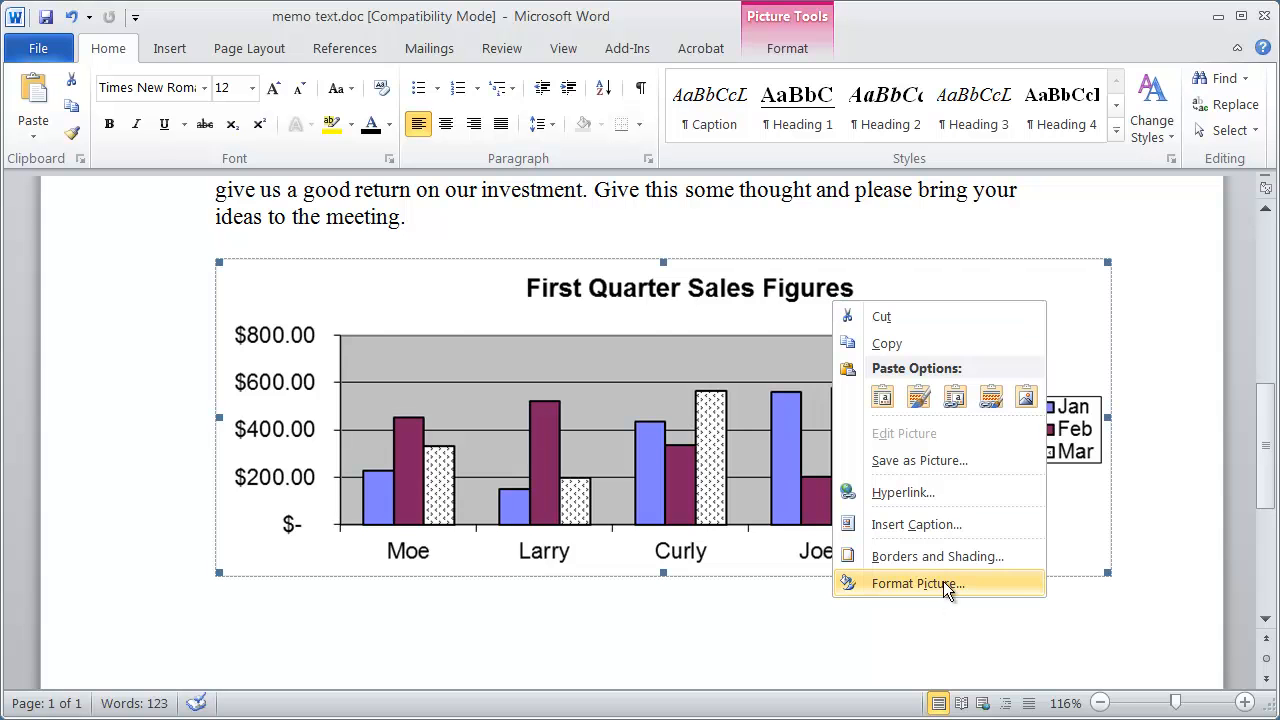
Recheck the chart's saved alt text, then view the clip art's alt text "Man typing on computer".
{"action": "left_click", "coordinate": [916, 584]}
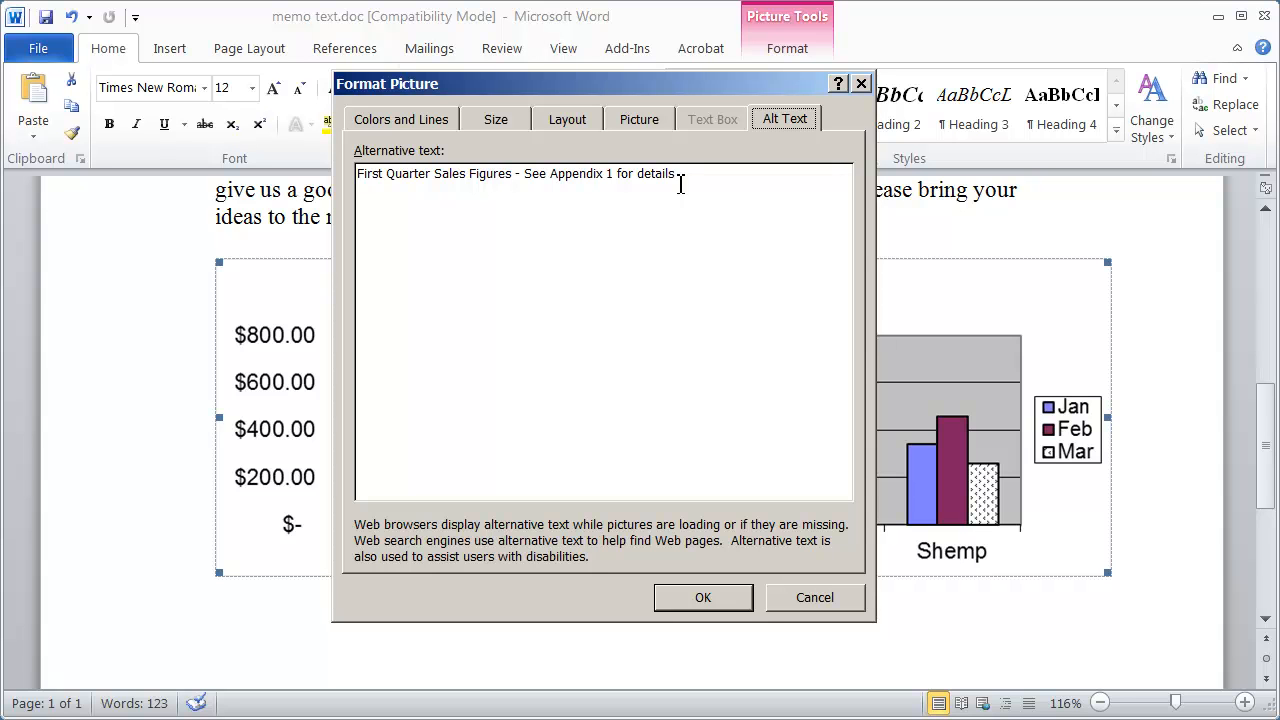
{"action": "left_click", "coordinate": [704, 596]}
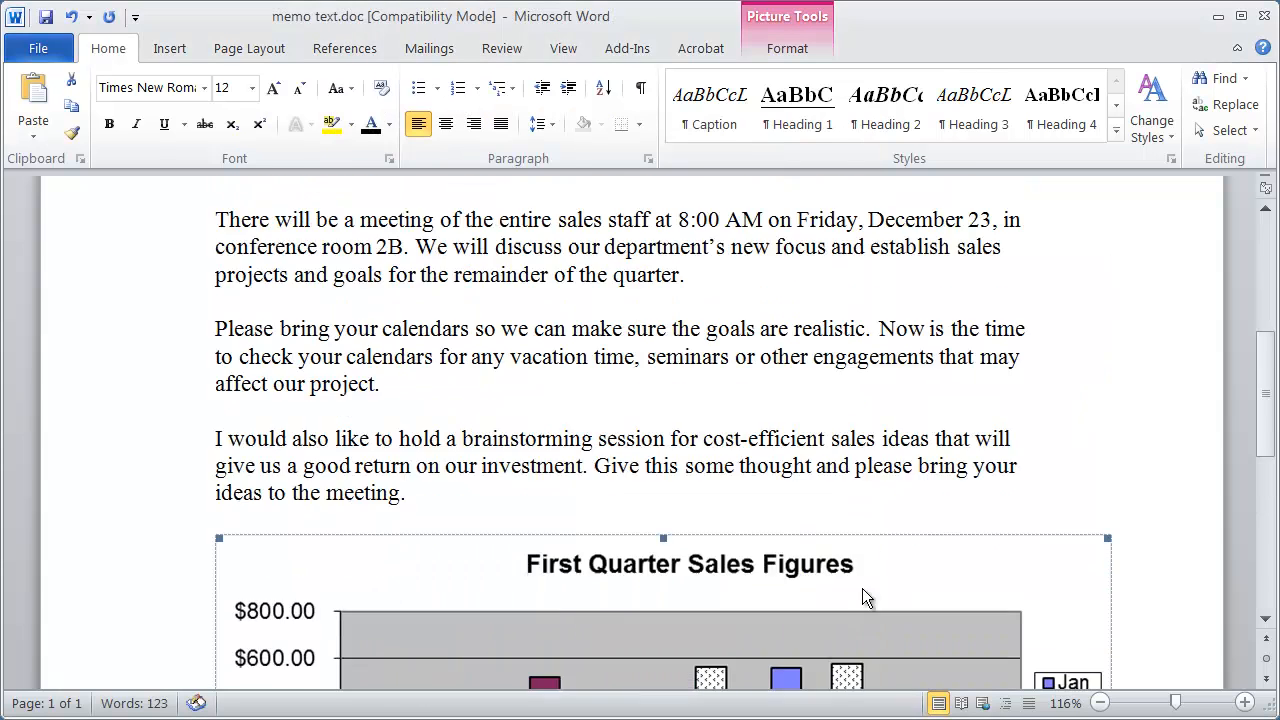
{"action": "right_click", "coordinate": [900, 420]}
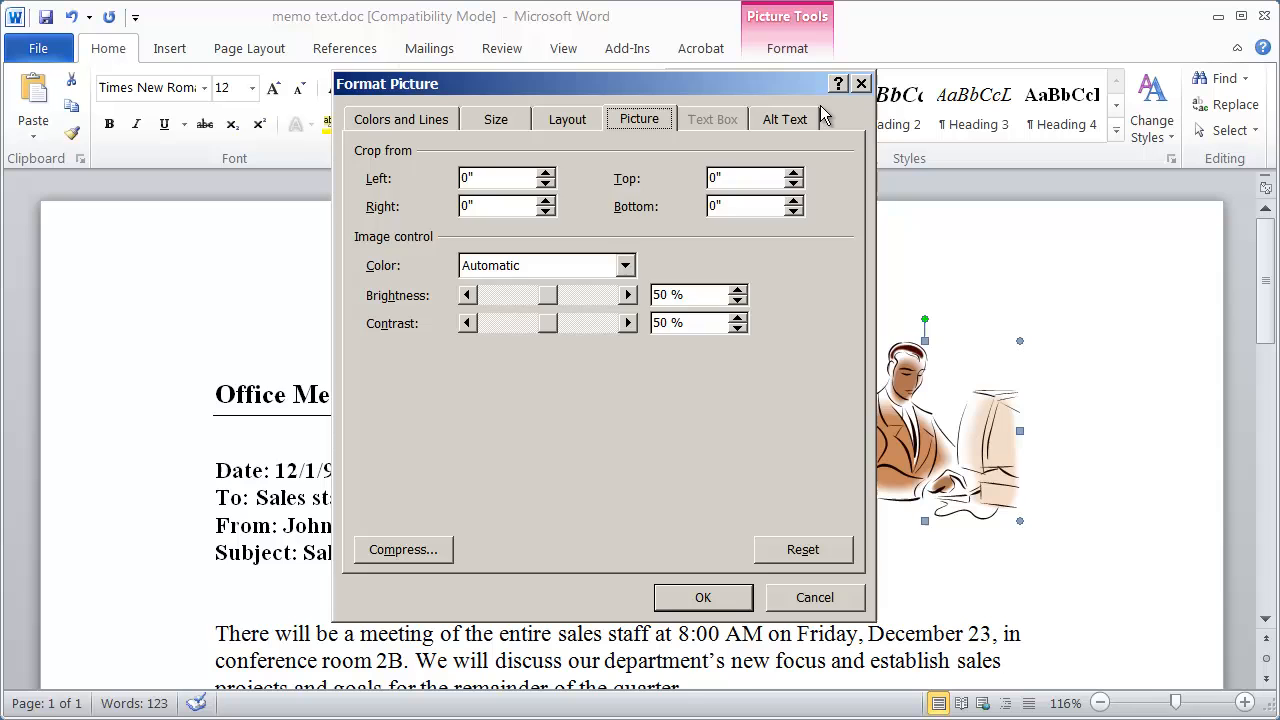
{"action": "left_click", "coordinate": [784, 120]}
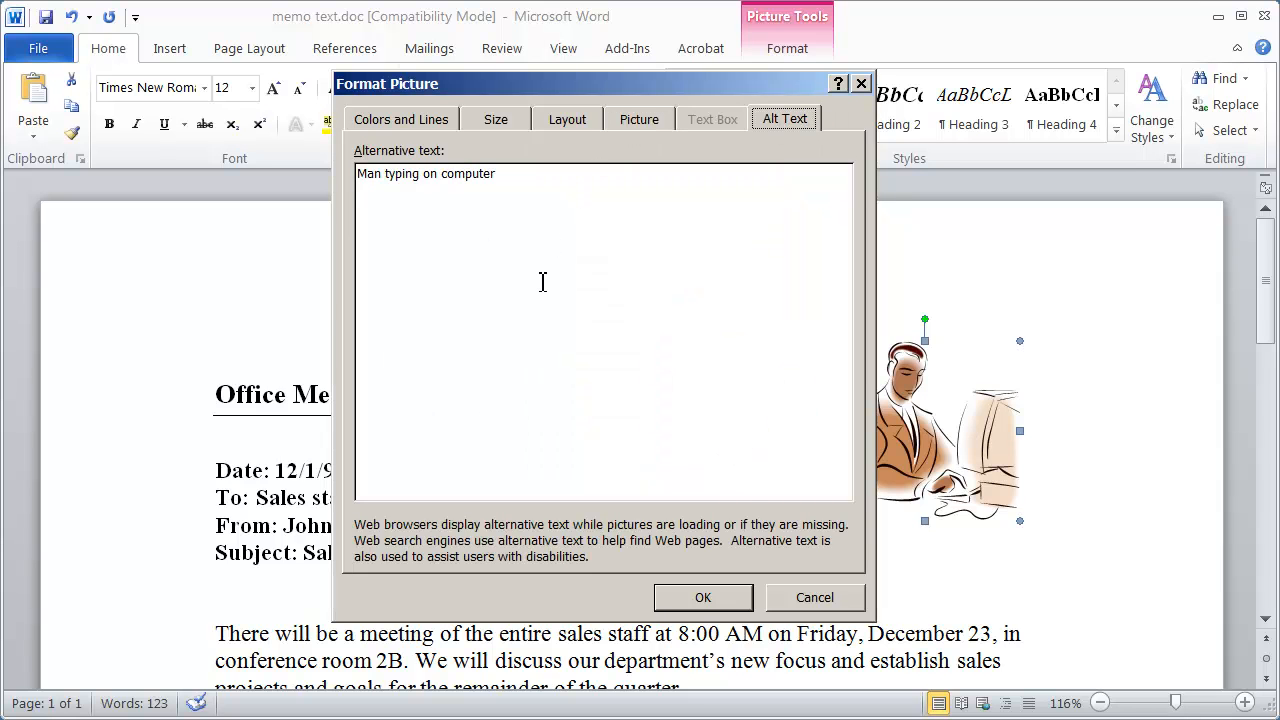
{"action": "mouse_move", "coordinate": [548, 284]}
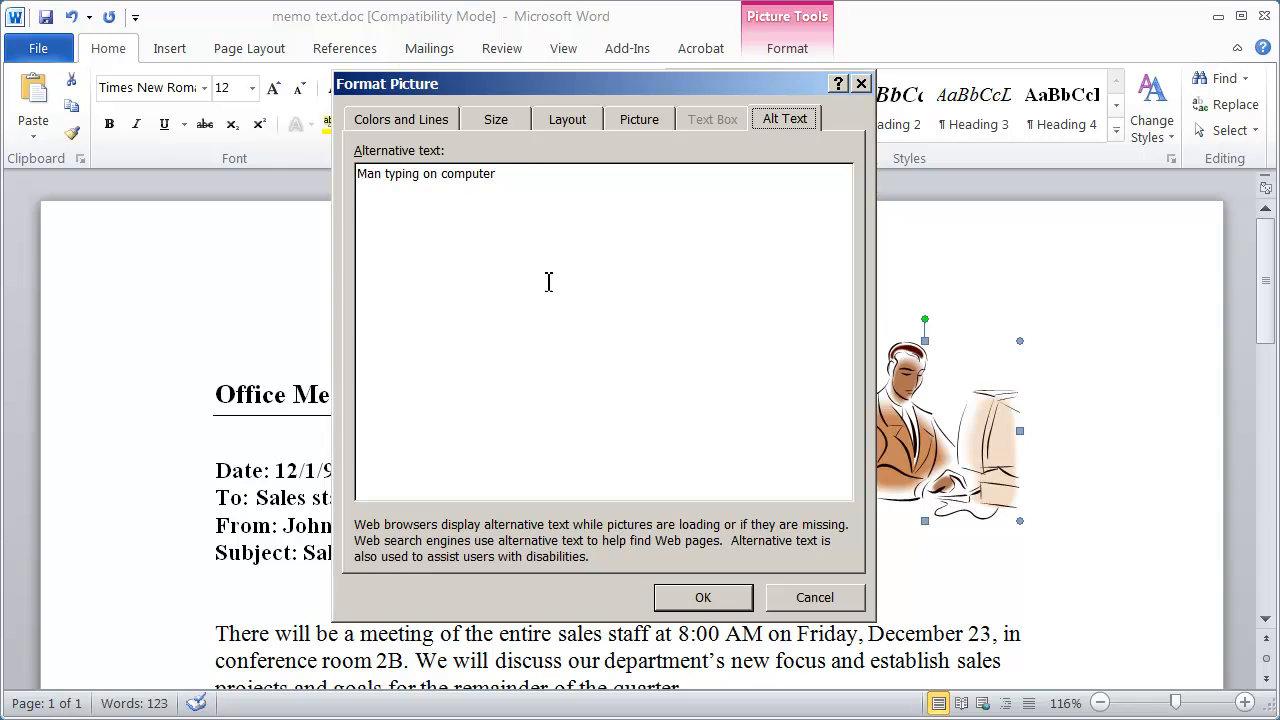